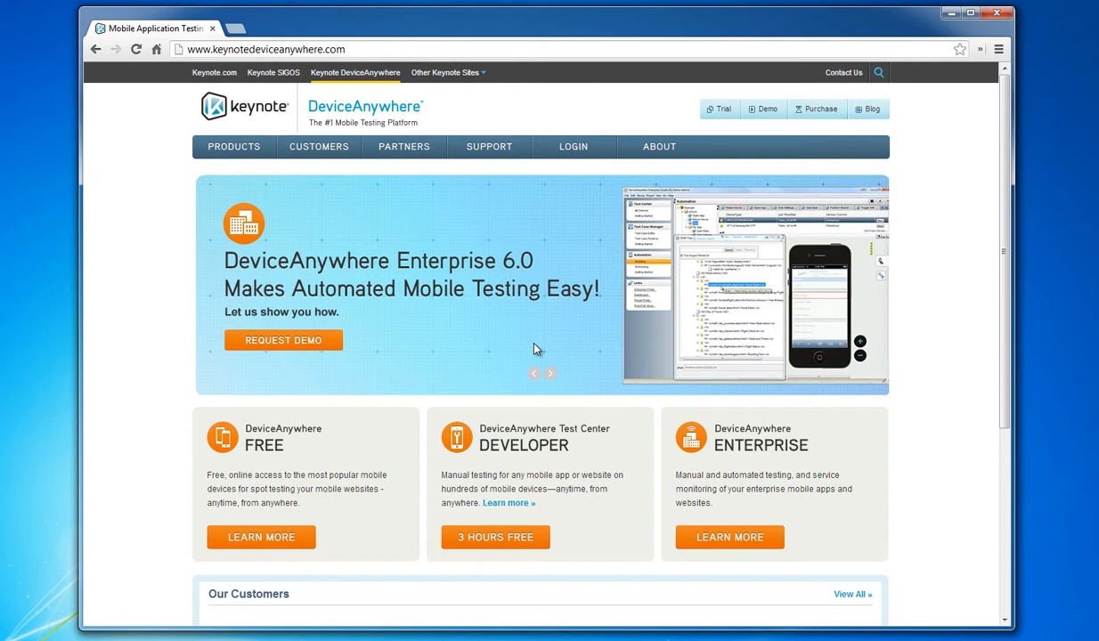
mouse_move(545, 328)
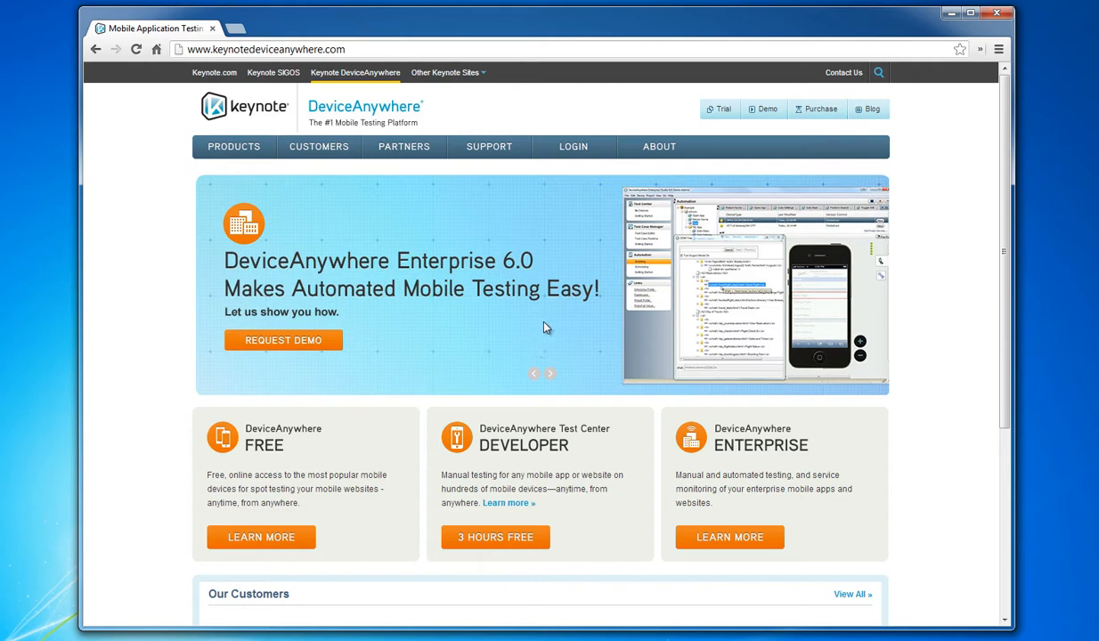
mouse_move(528, 325)
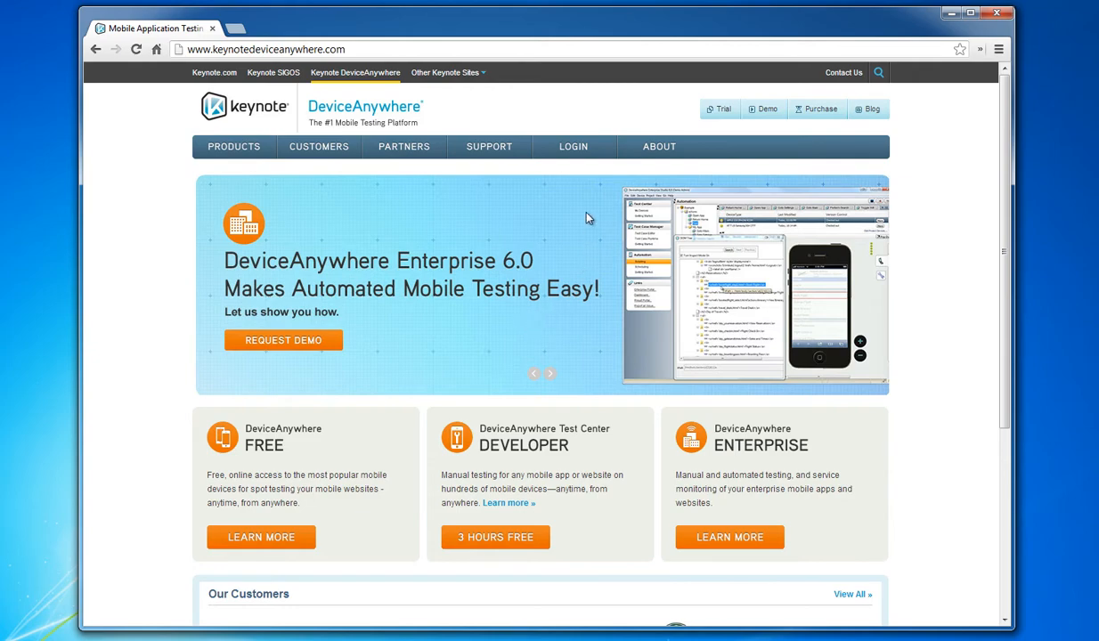
mouse_move(574, 146)
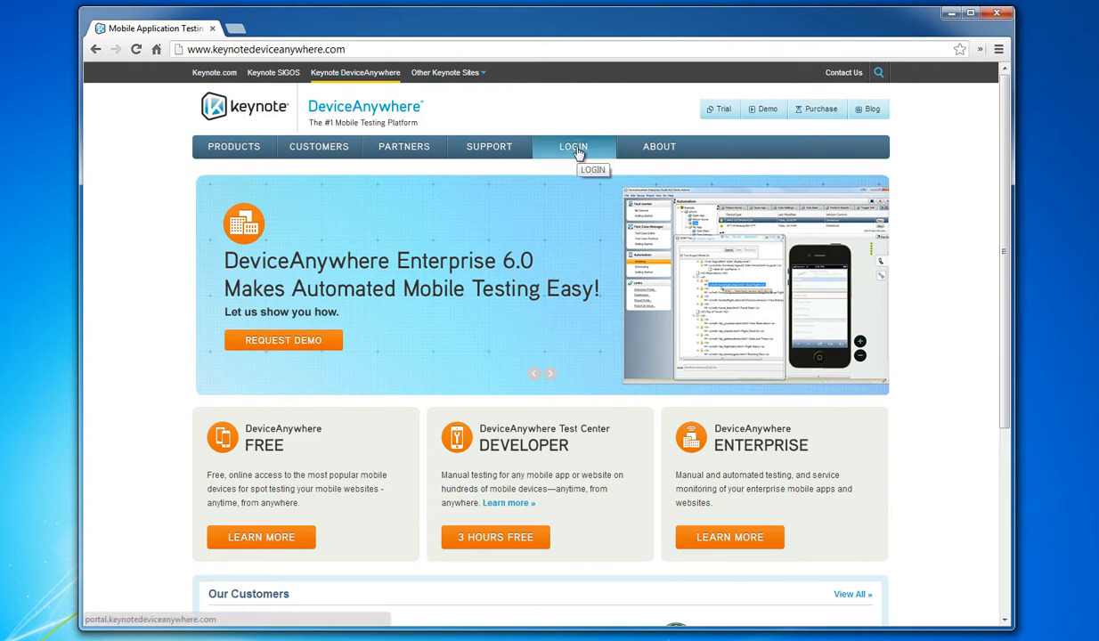
Log in to the portal and launch Studio via Access devices, allowing the launcher to run.
click(574, 146)
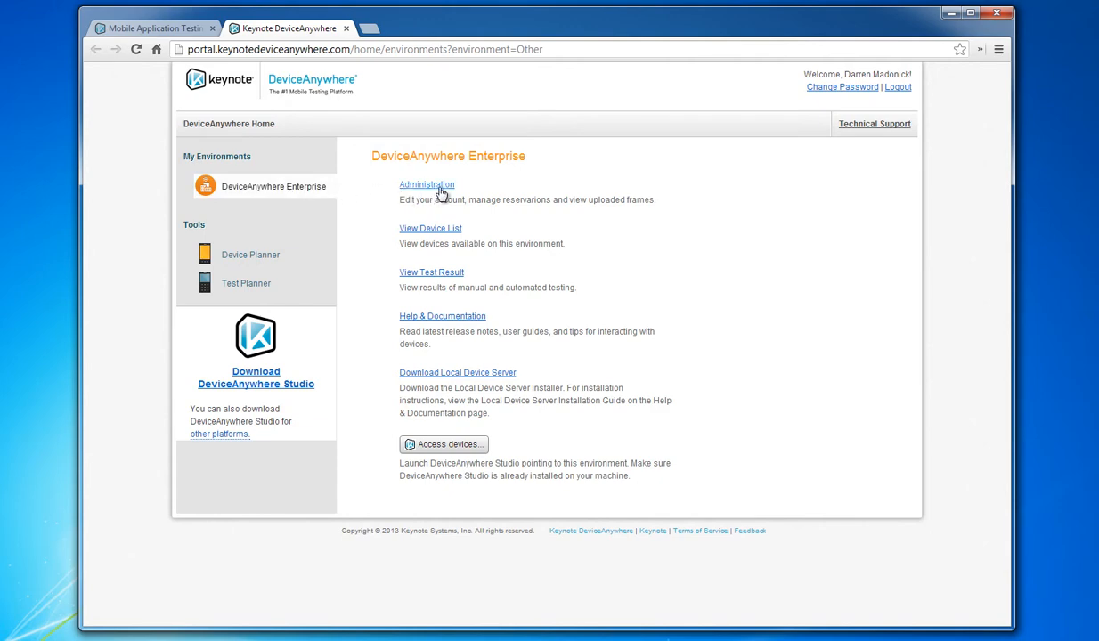
mouse_move(431, 228)
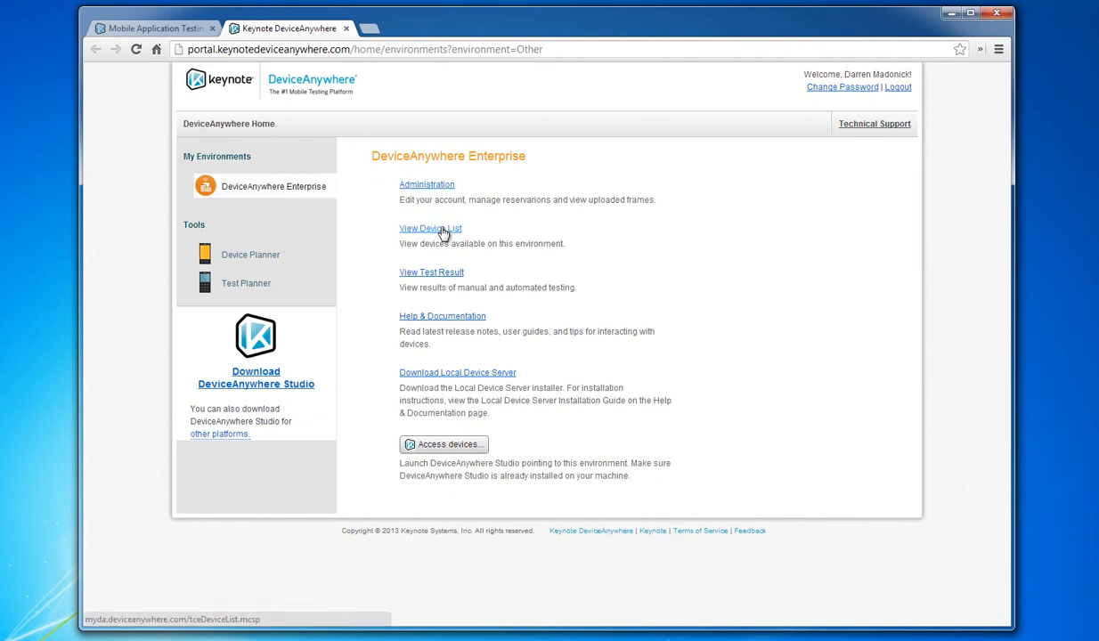
mouse_move(442, 321)
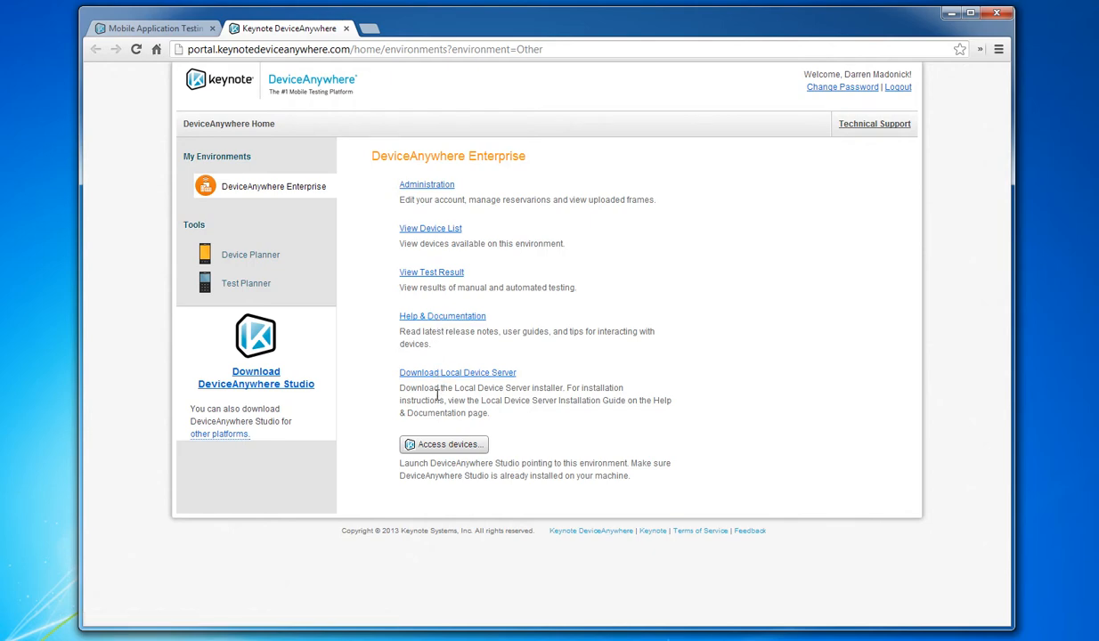
click(443, 445)
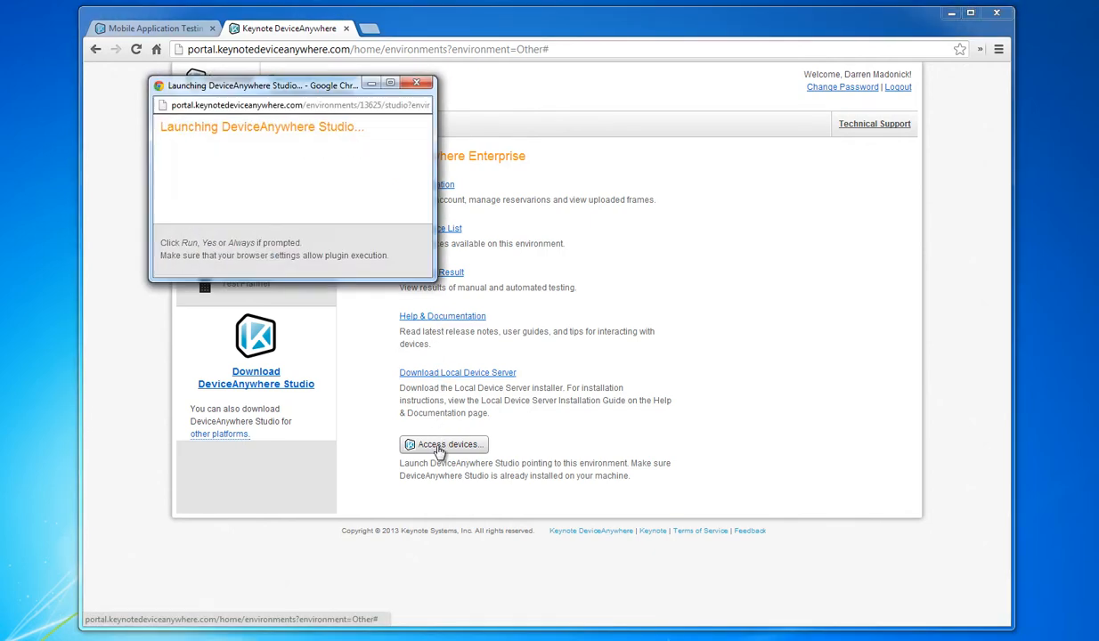
click(442, 446)
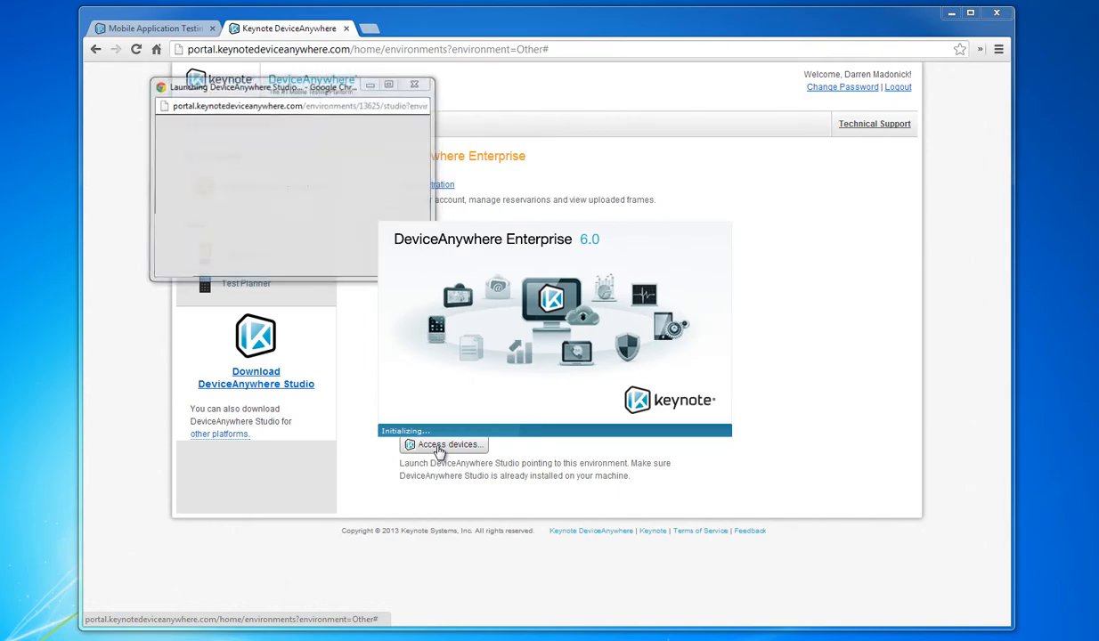
click(445, 445)
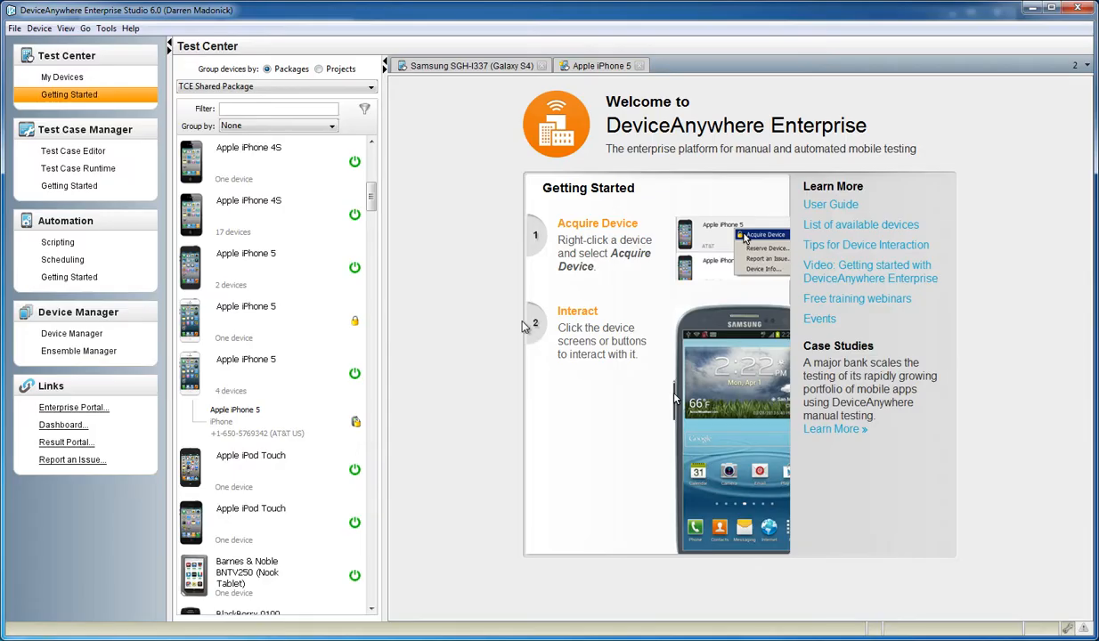
mouse_move(73, 150)
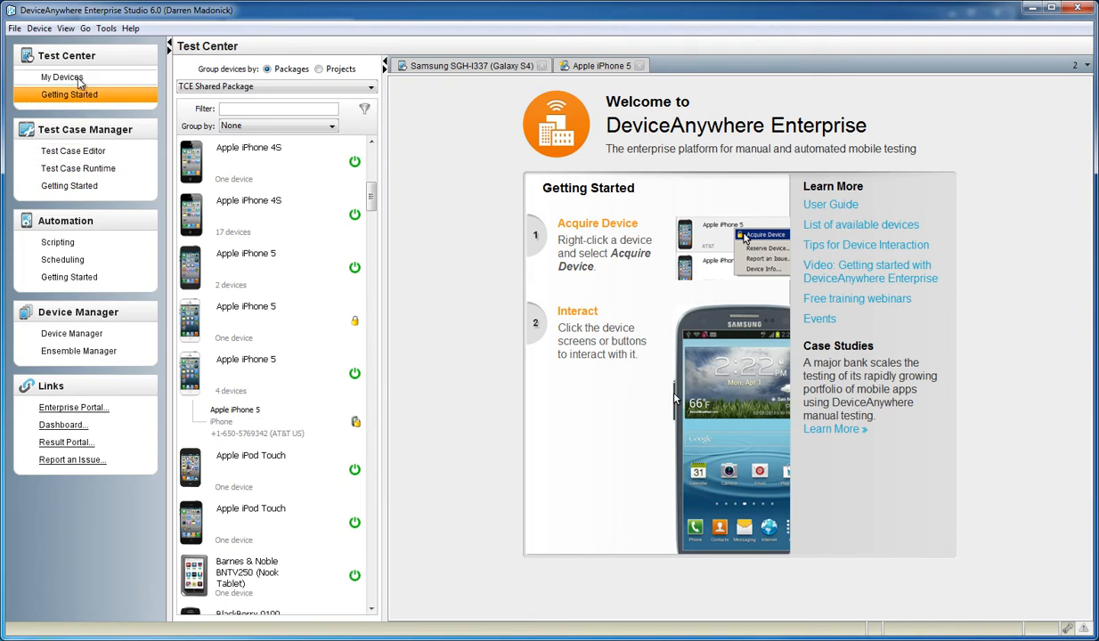
scroll(down, 3)
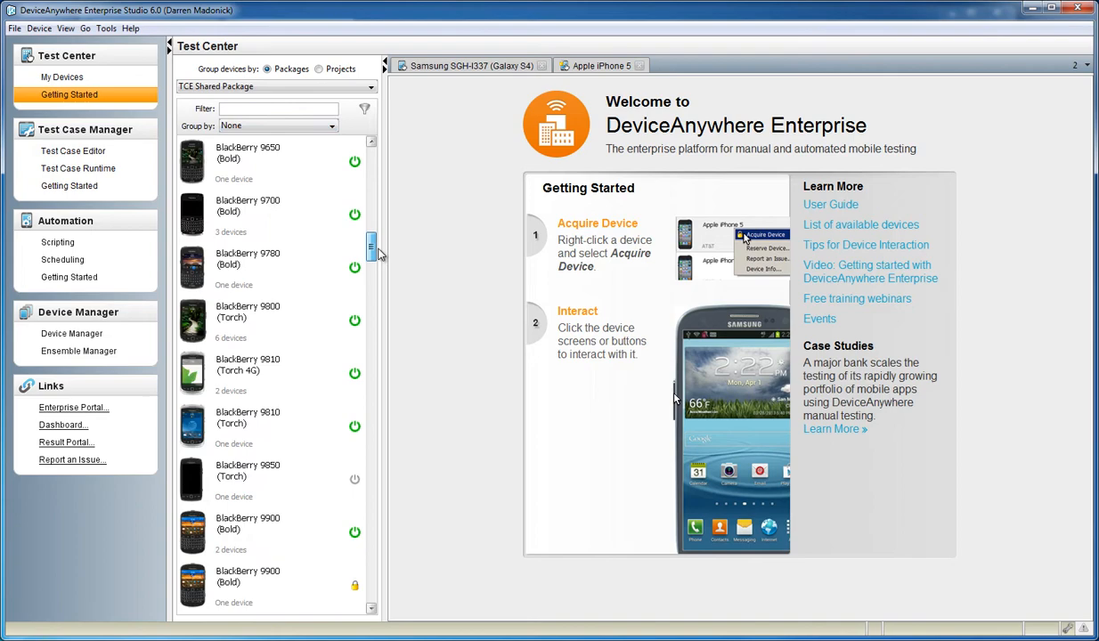
scroll(down, 3)
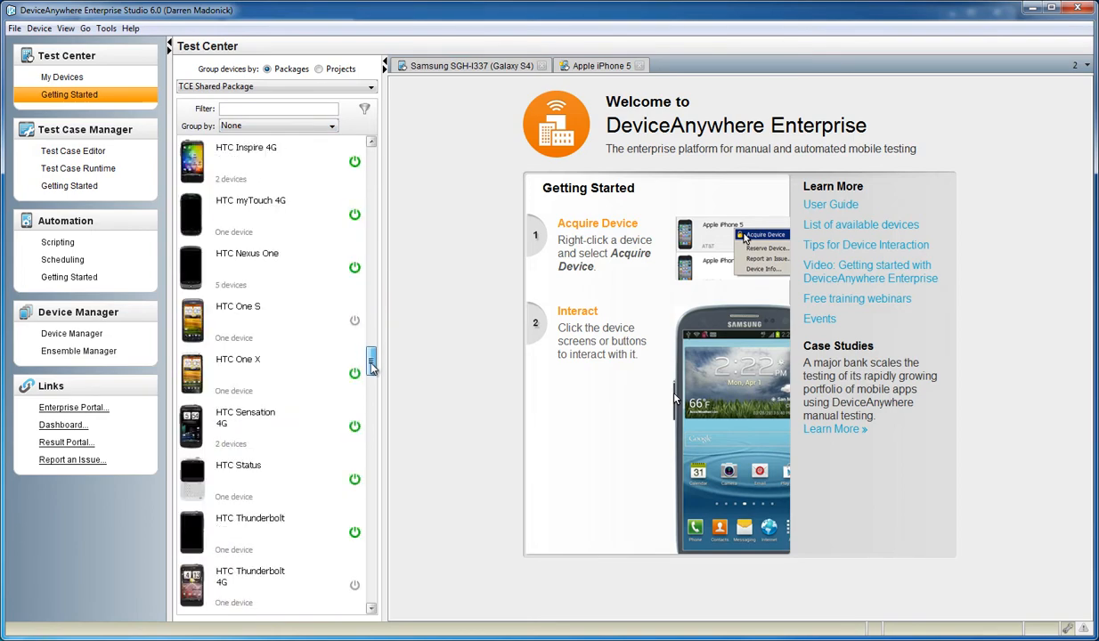
scroll(down, 3)
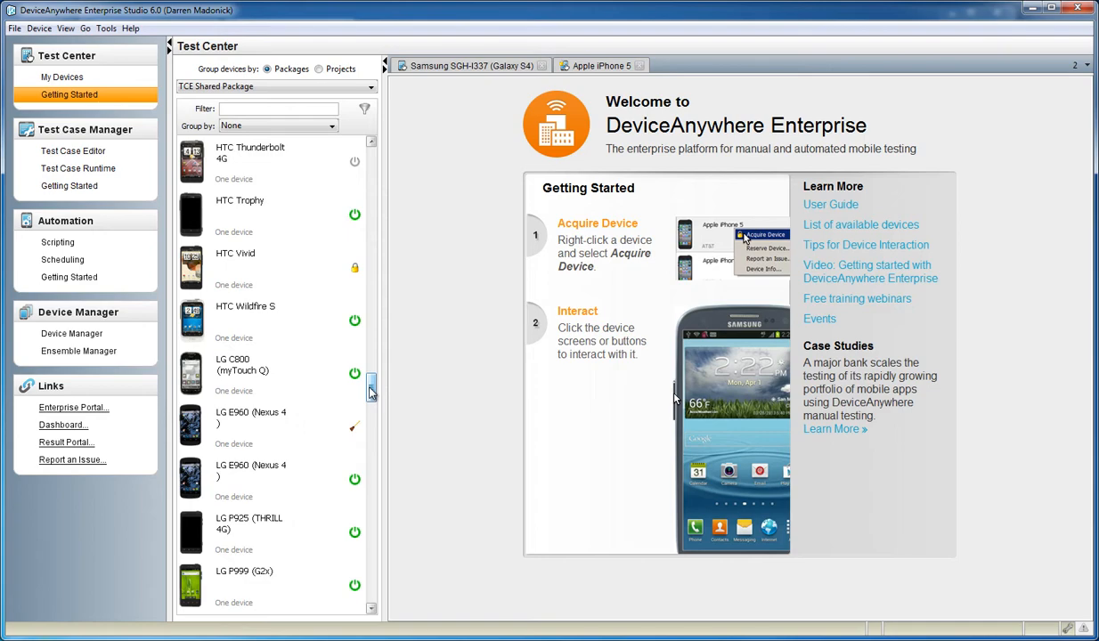
Acquire the HTC Wildfire S, then switch through the Galaxy S4 and iPhone 5 sessions.
right_click(246, 317)
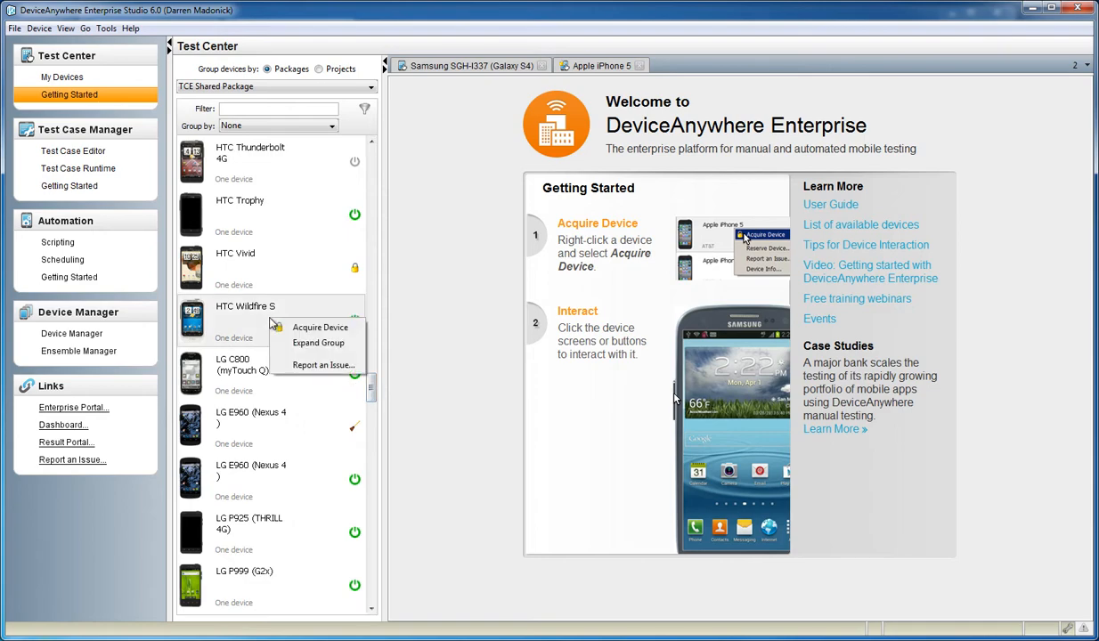
click(321, 327)
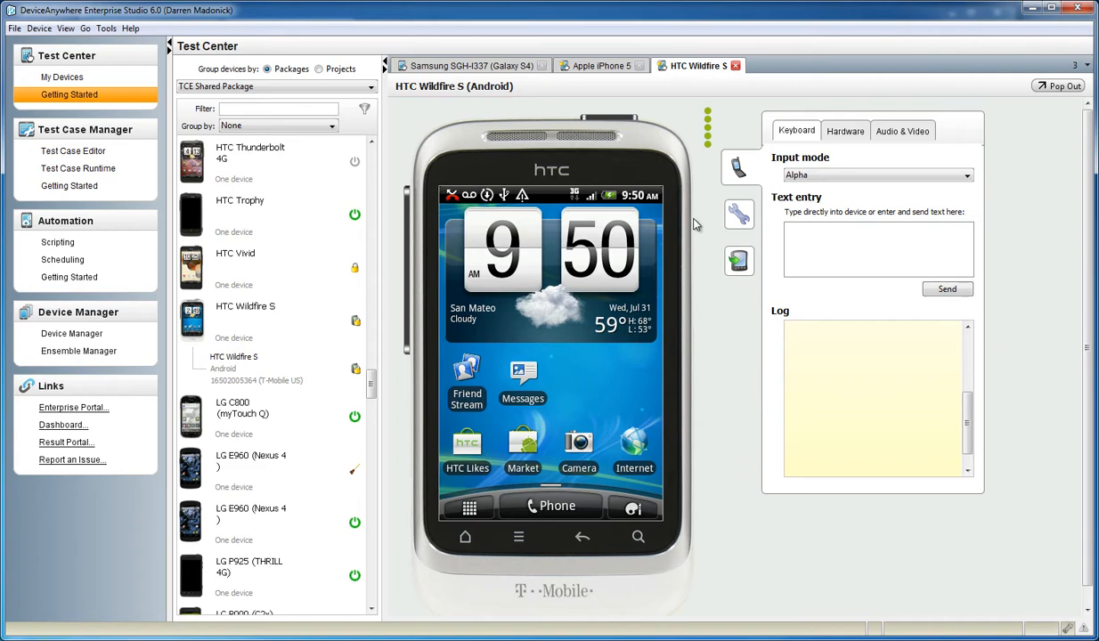
click(467, 64)
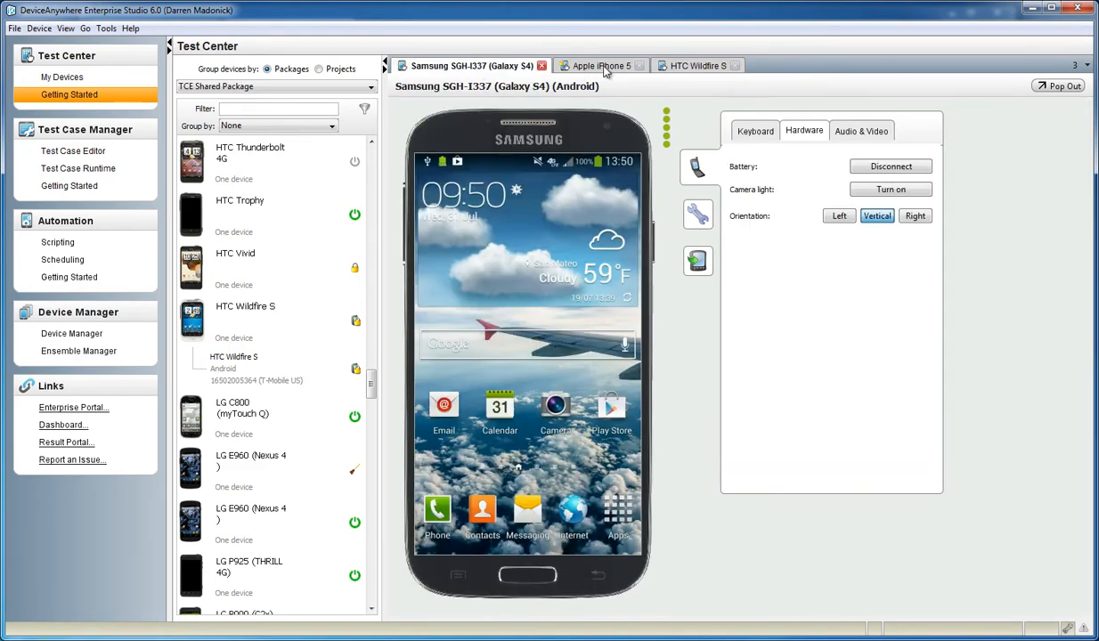
click(602, 64)
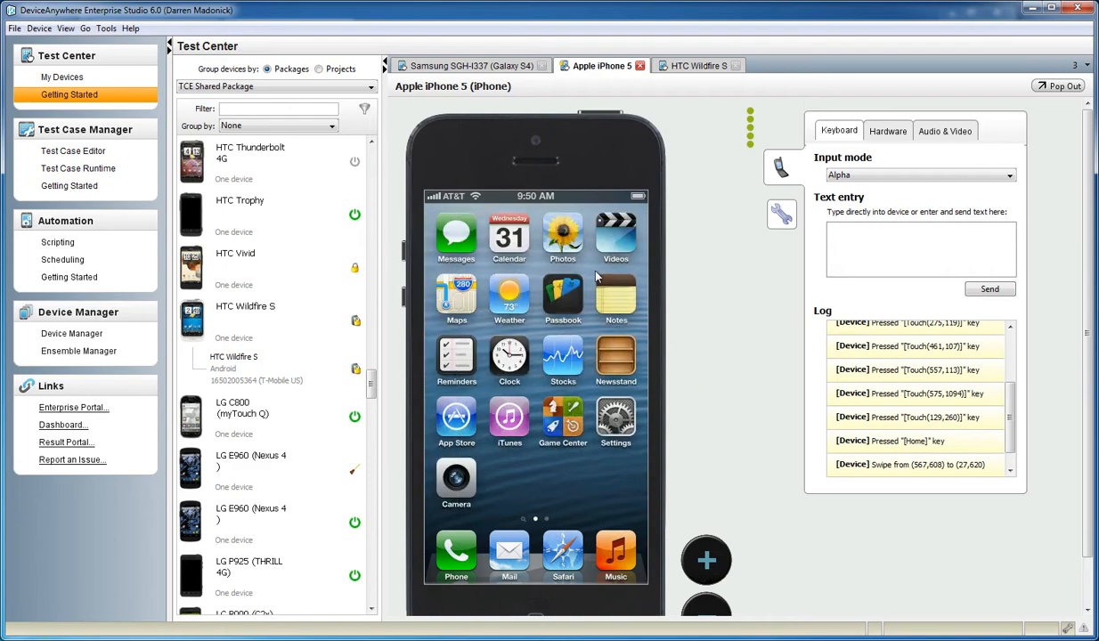
mouse_move(474, 544)
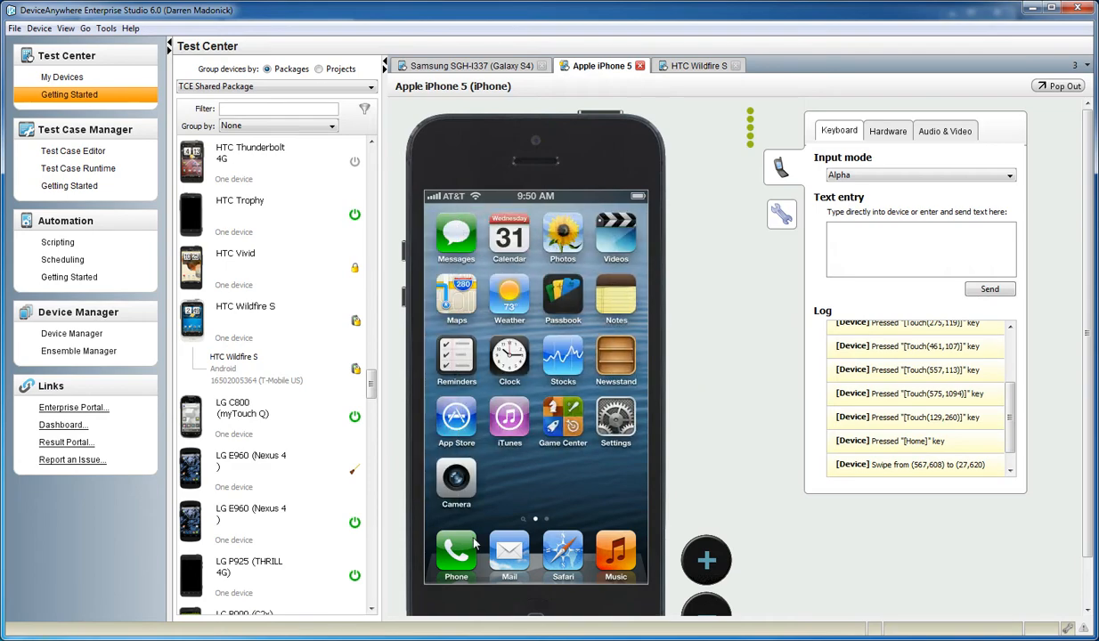
Open the Phone app on the iPhone 5 and return it to the home screen.
click(456, 554)
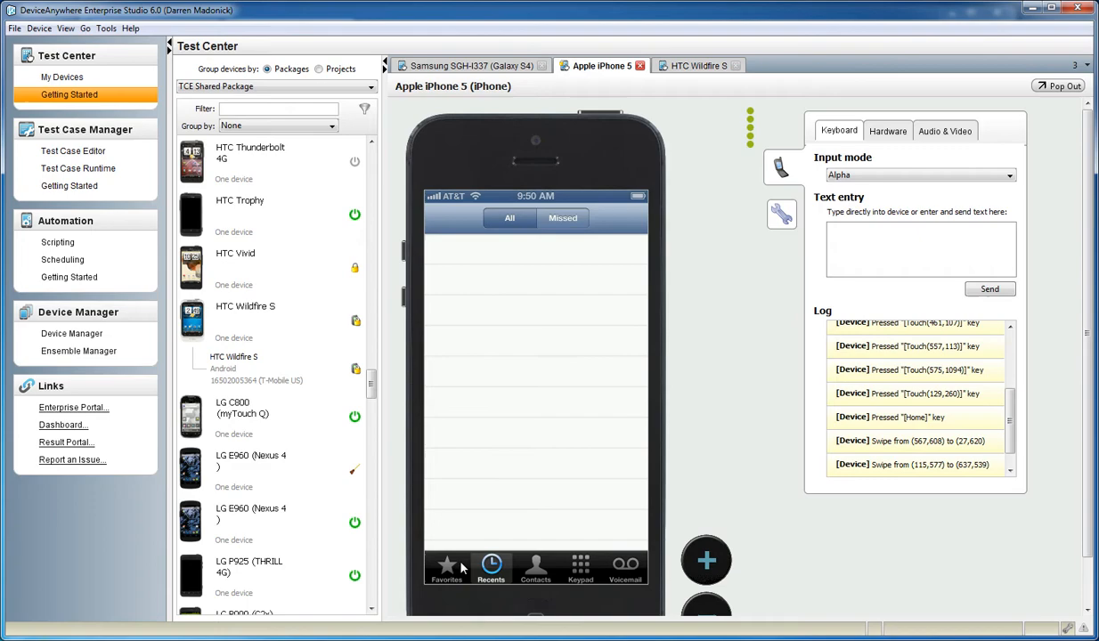
click(580, 567)
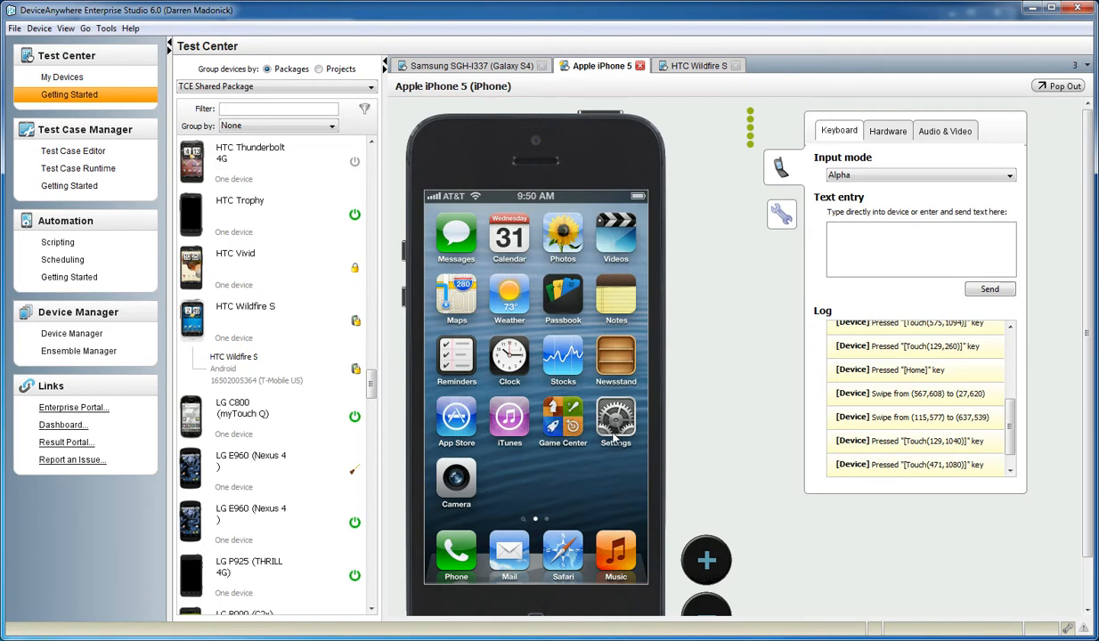
Open Settings on the iPhone 5 and scroll down to the Phone, Safari and media entries.
click(617, 419)
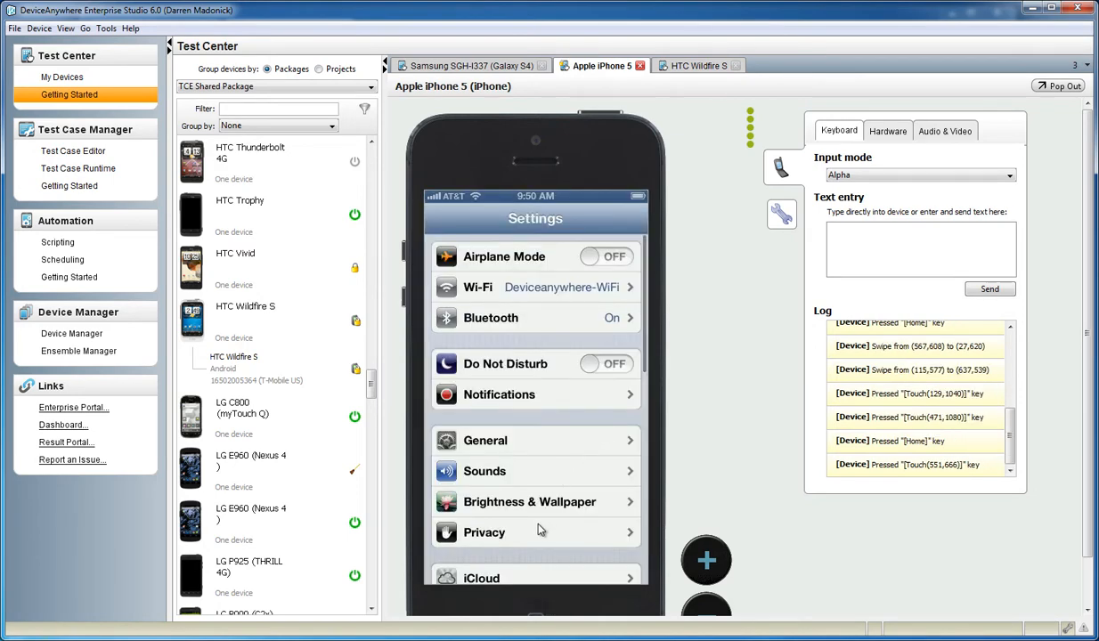
scroll(down, 3)
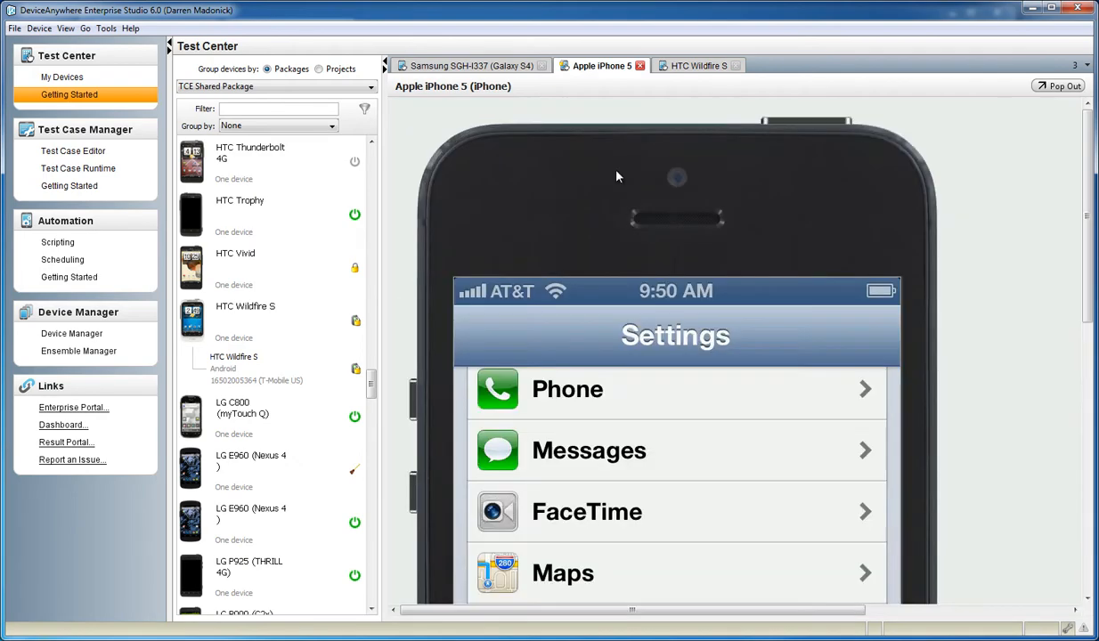
scroll(down, 3)
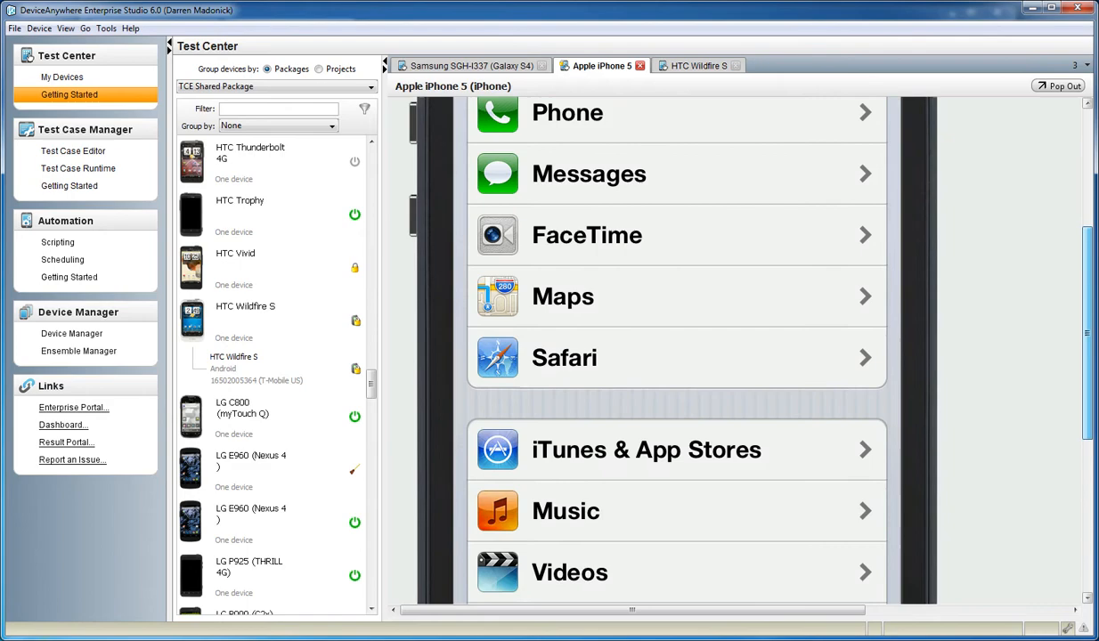
scroll(down, 3)
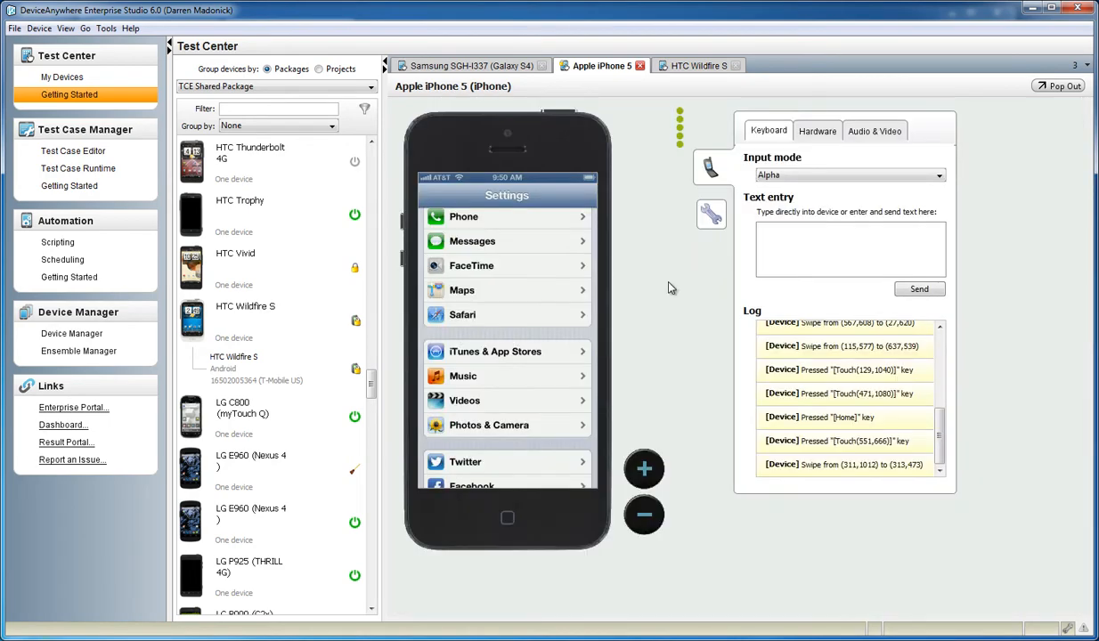
Go home, briefly open Maps, then launch Safari from the dock on a blank page.
click(506, 518)
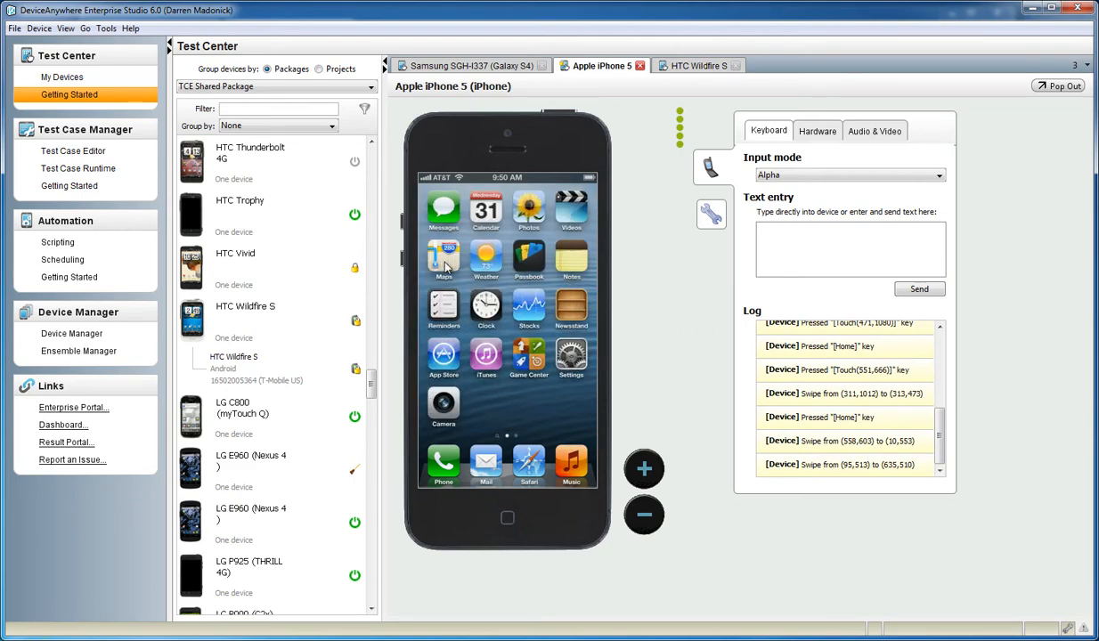
click(444, 258)
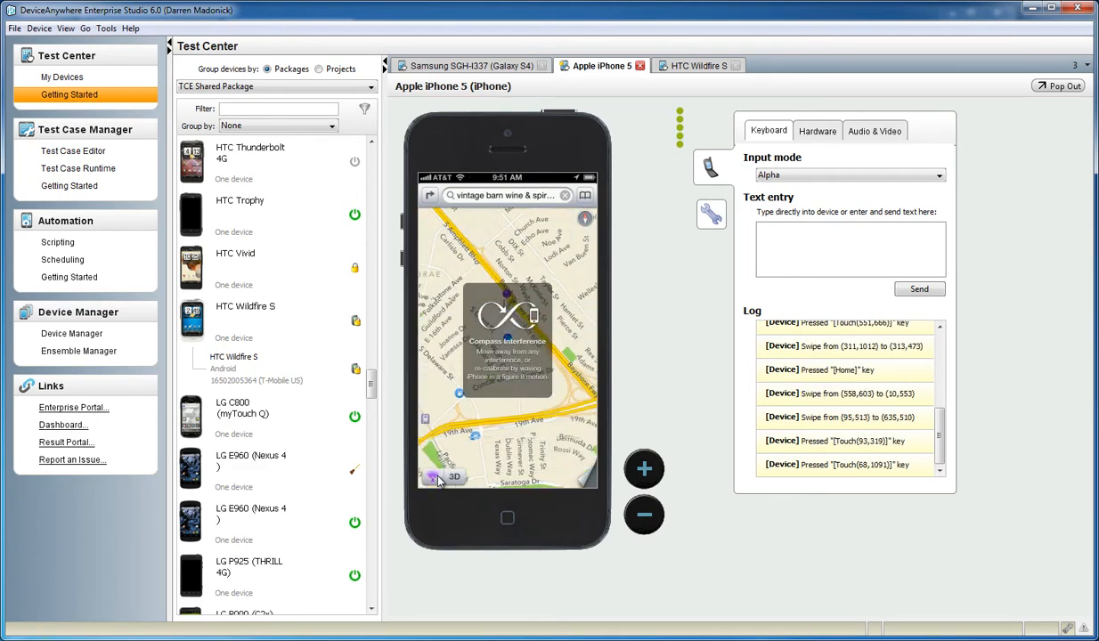
click(508, 519)
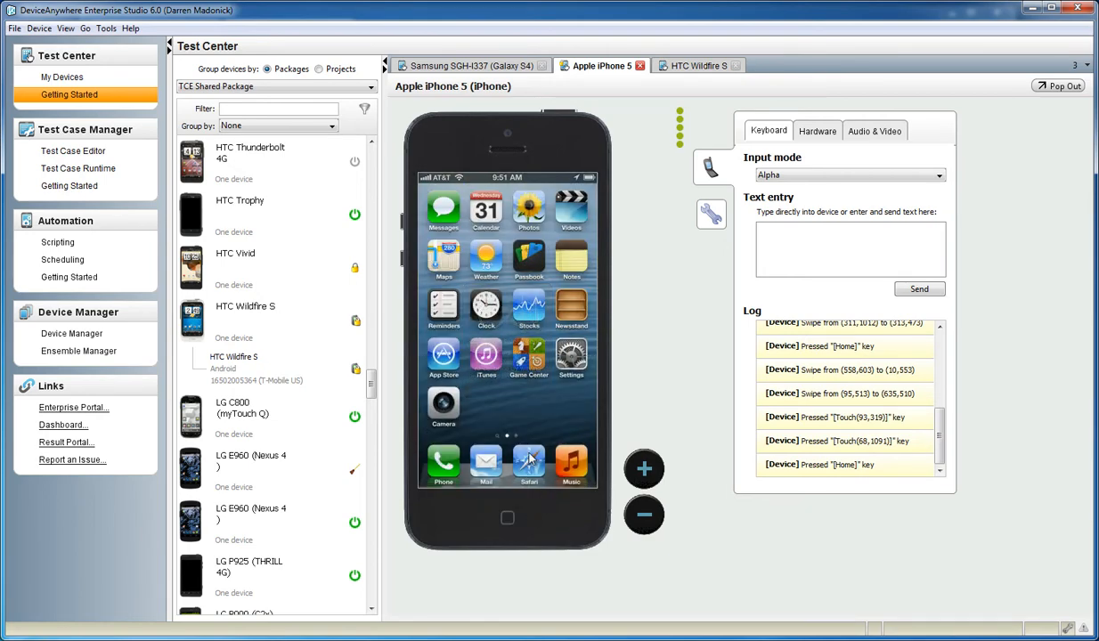
click(529, 463)
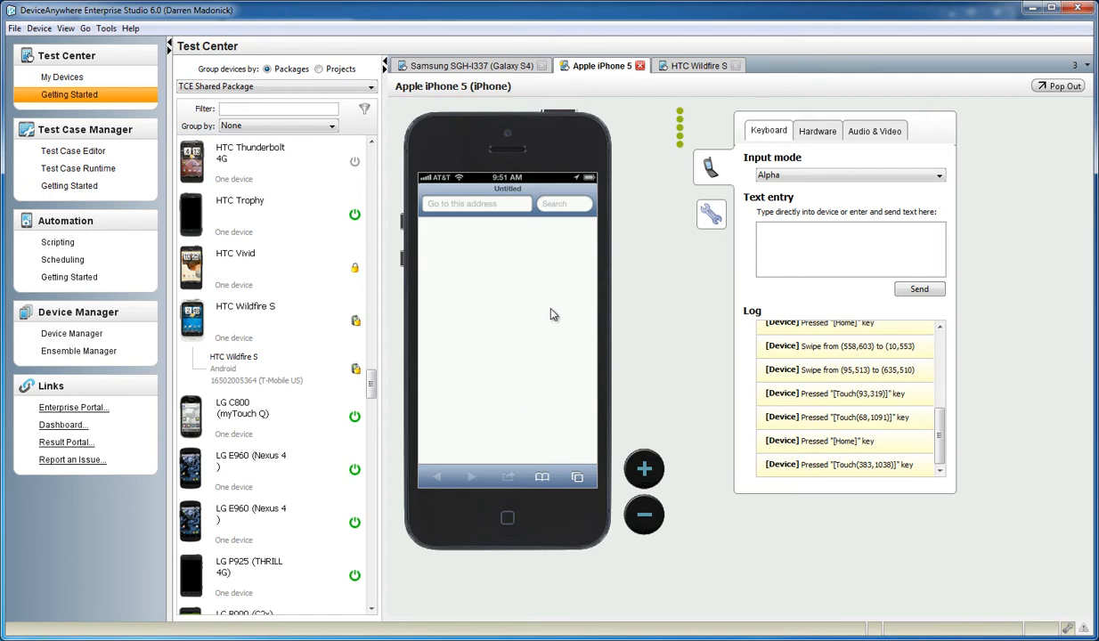
mouse_move(553, 228)
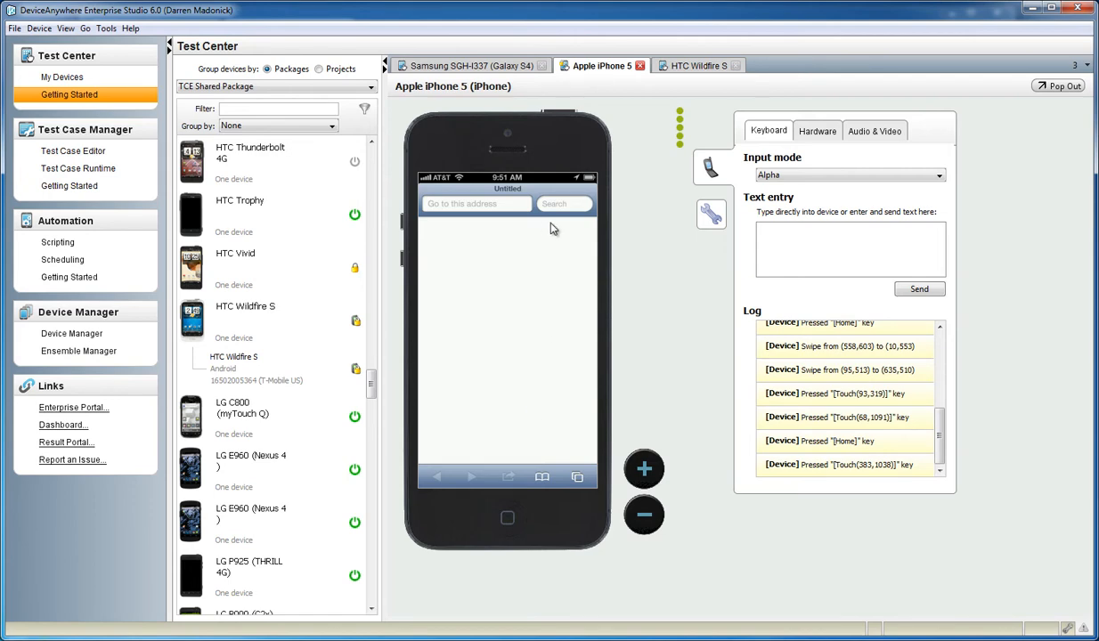
Show the Audio & Video settings and slide video quality toward performance, then back to Best quality.
click(874, 132)
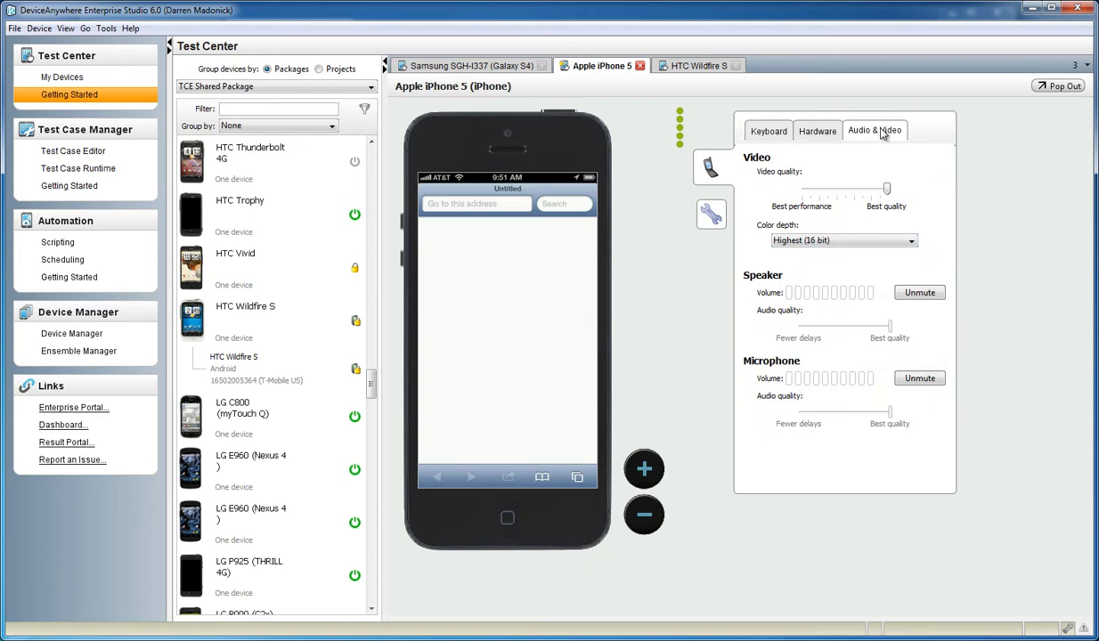
mouse_move(887, 142)
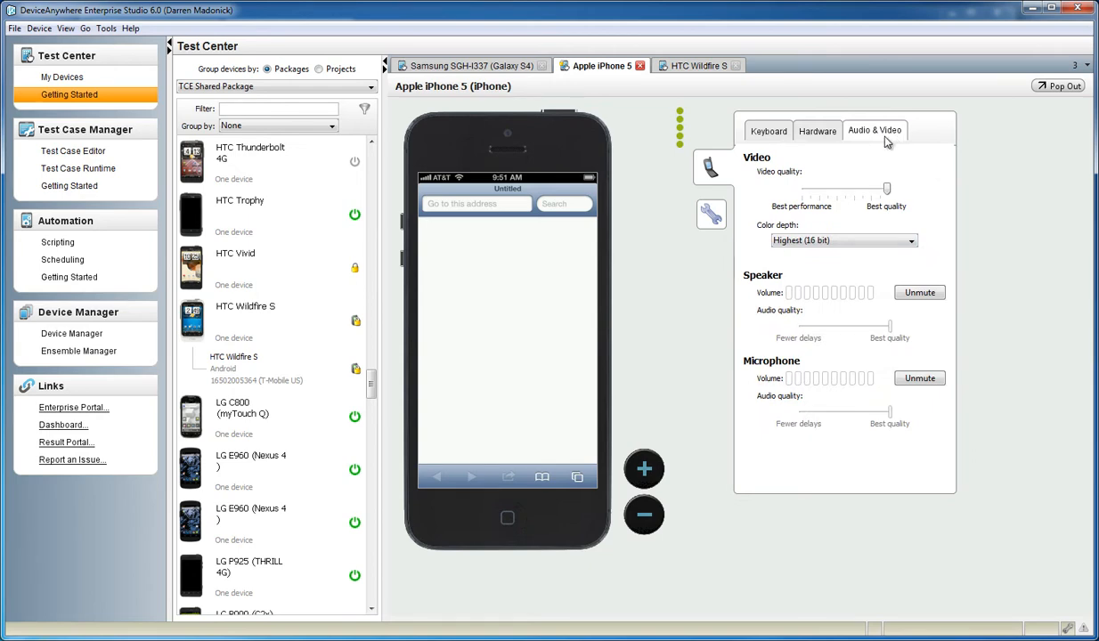
drag(887, 189, 876, 192)
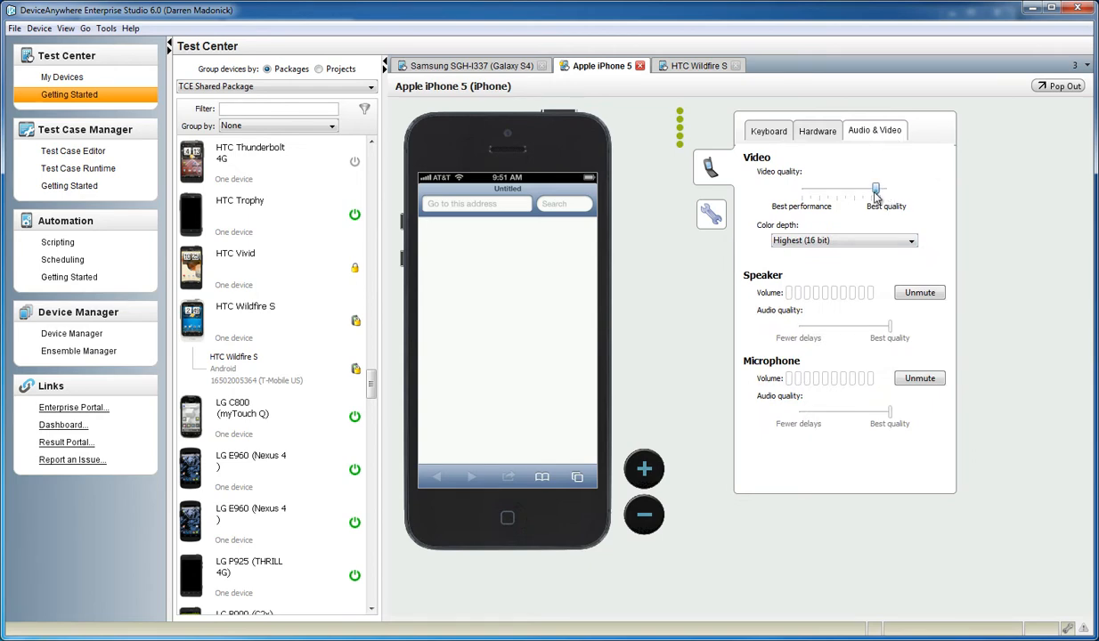
drag(877, 188, 808, 189)
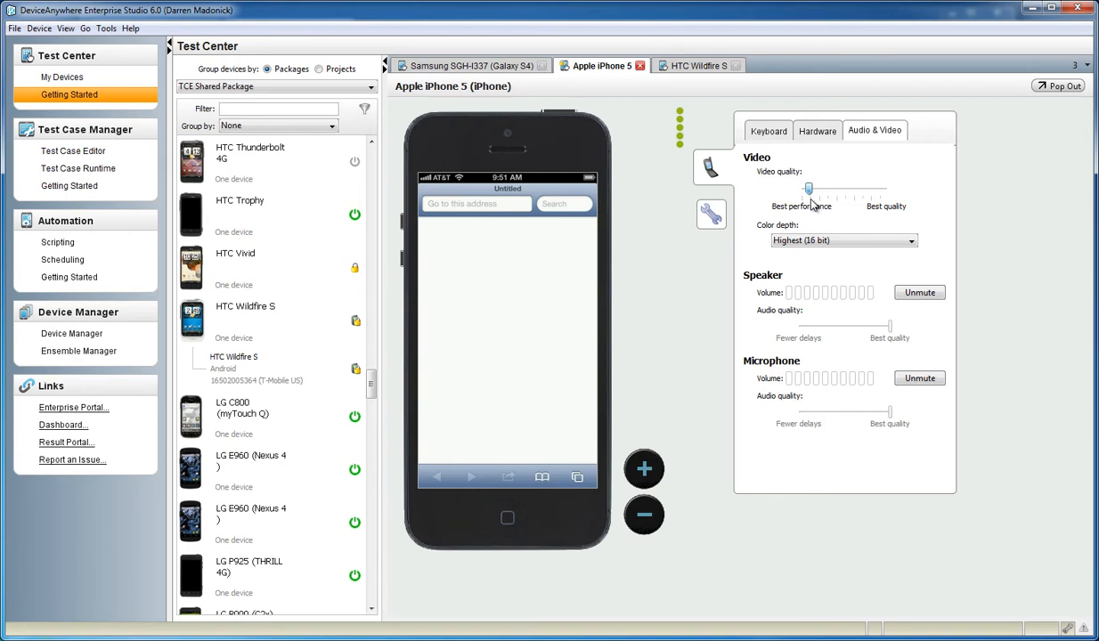
drag(808, 189, 887, 189)
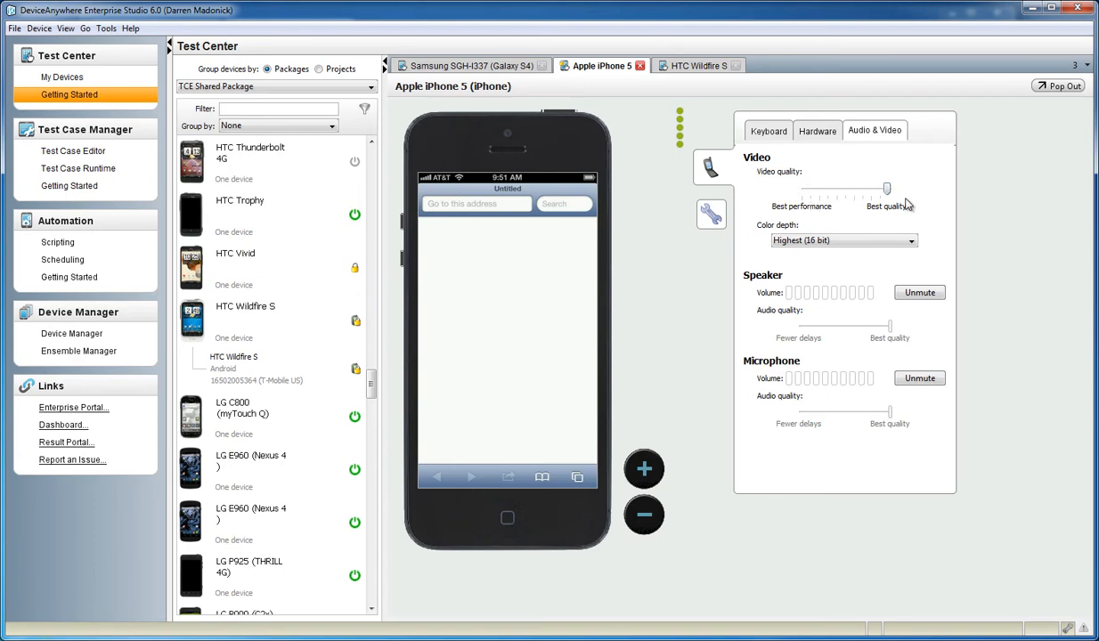
drag(887, 188, 887, 189)
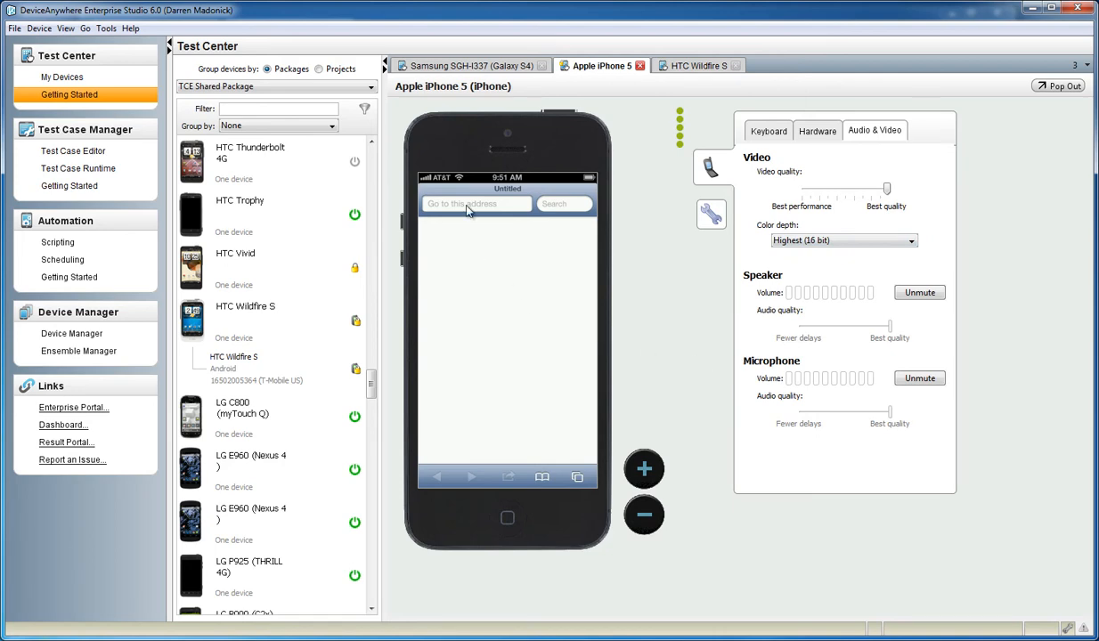
Focus Safari's address field on the iPhone and show the Keyboard text-entry panel.
click(474, 203)
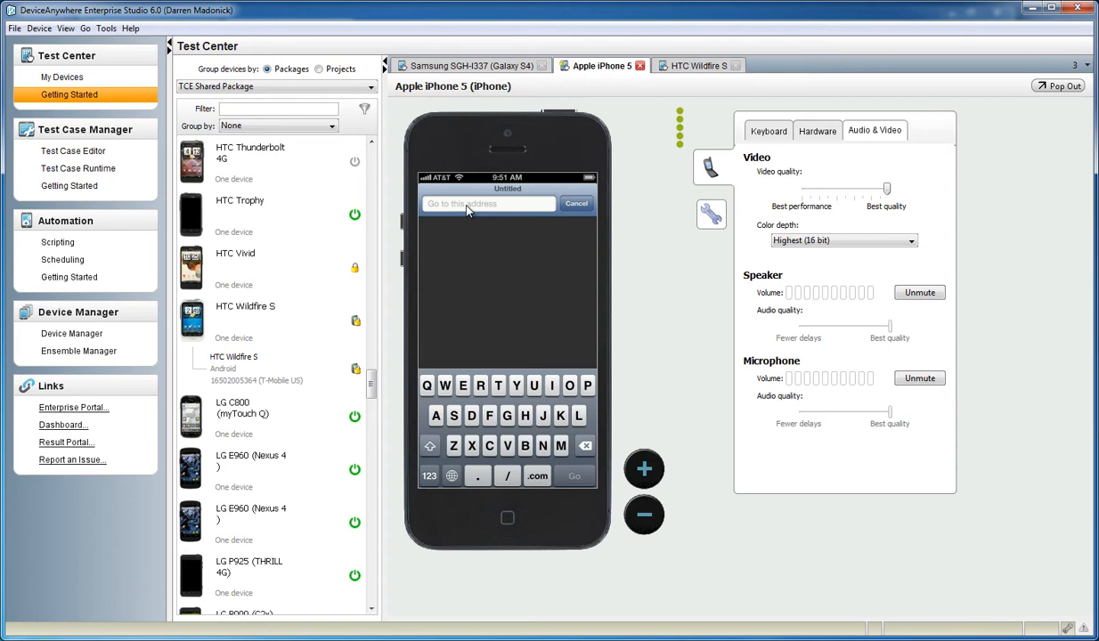
click(488, 203)
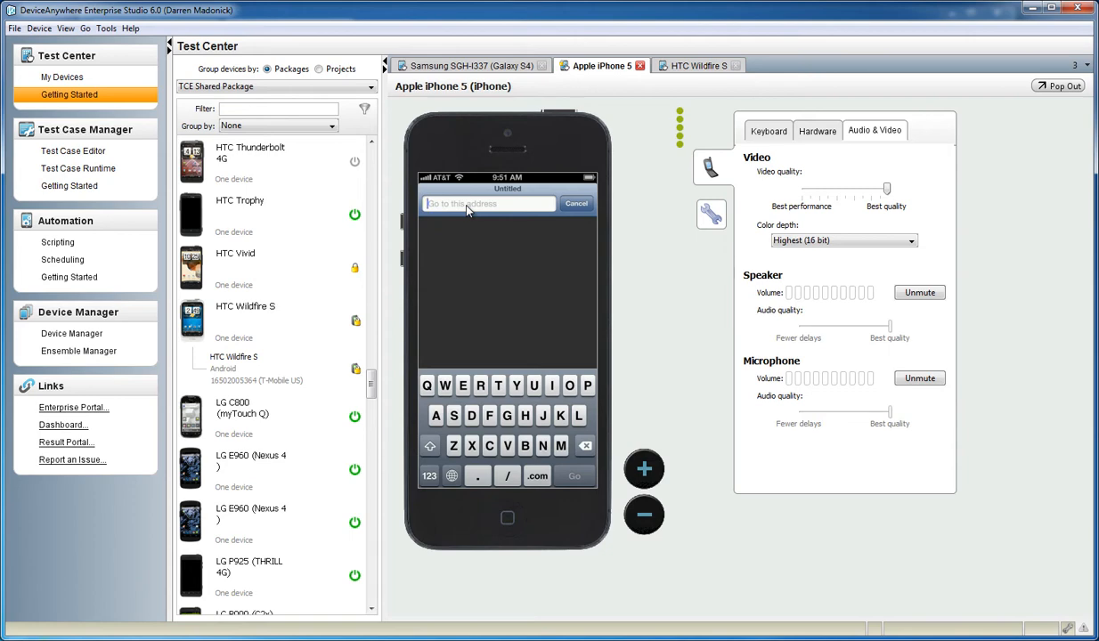
click(768, 130)
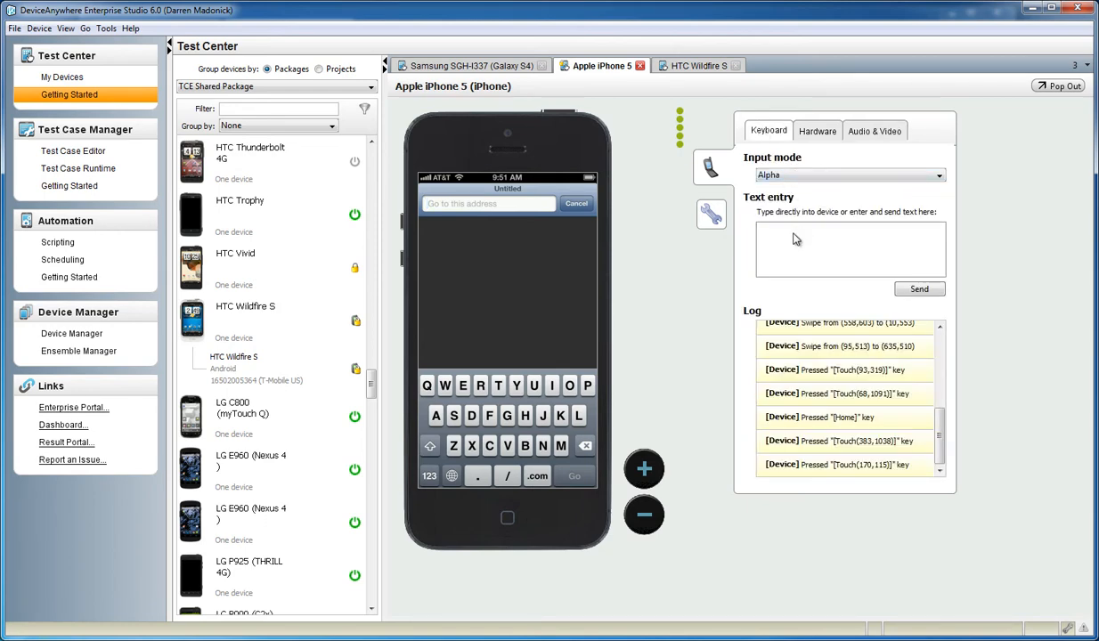
text(www.amazo)
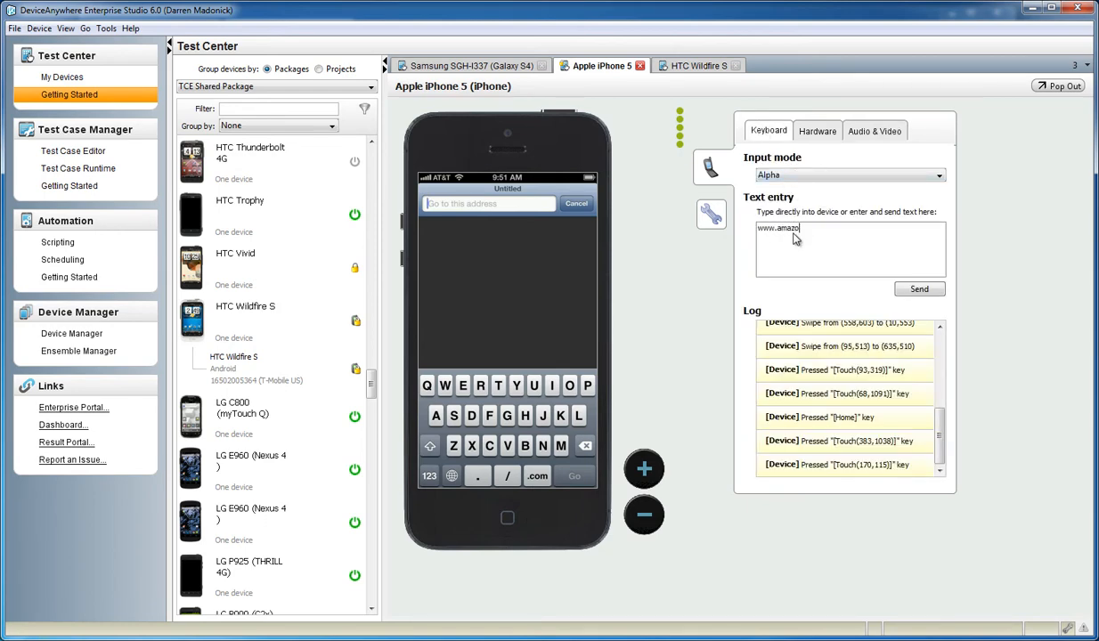
text(n.com)
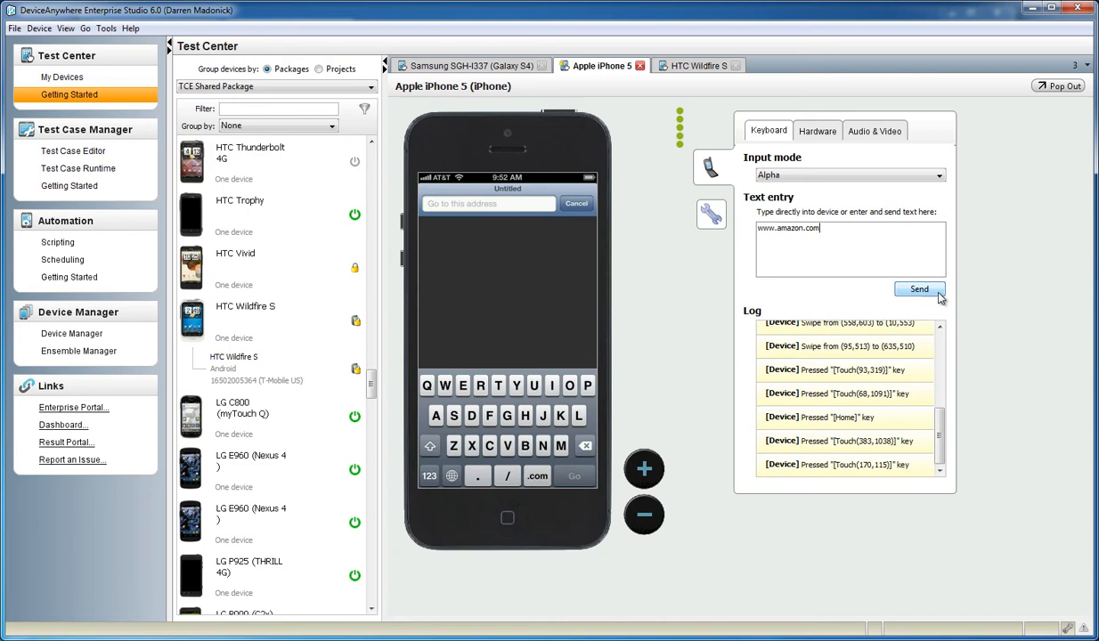
mouse_move(919, 289)
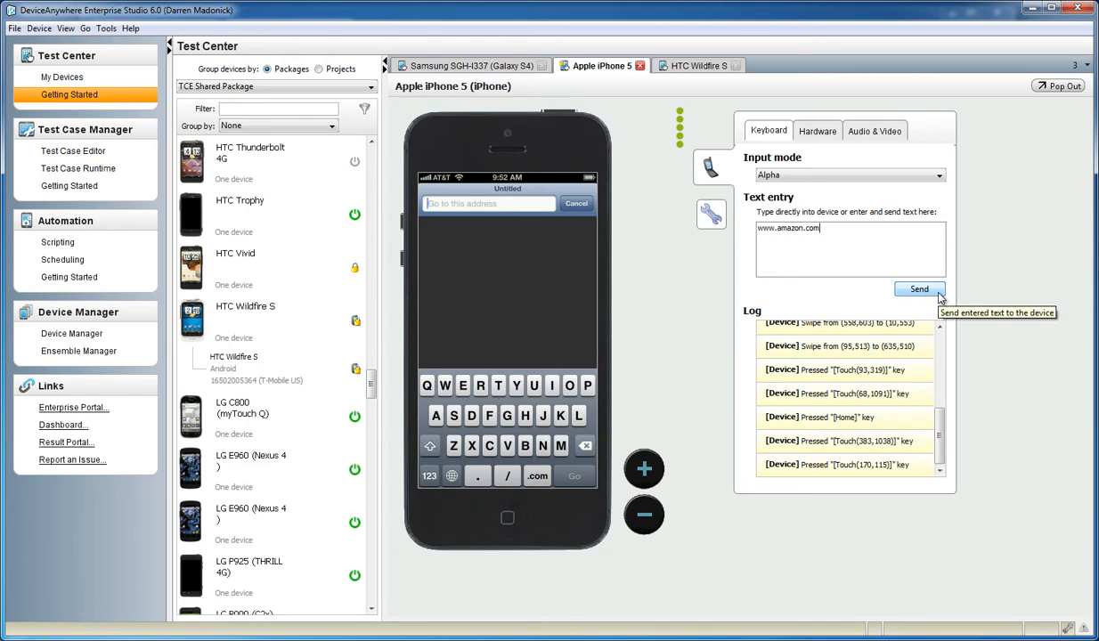
mouse_move(798, 303)
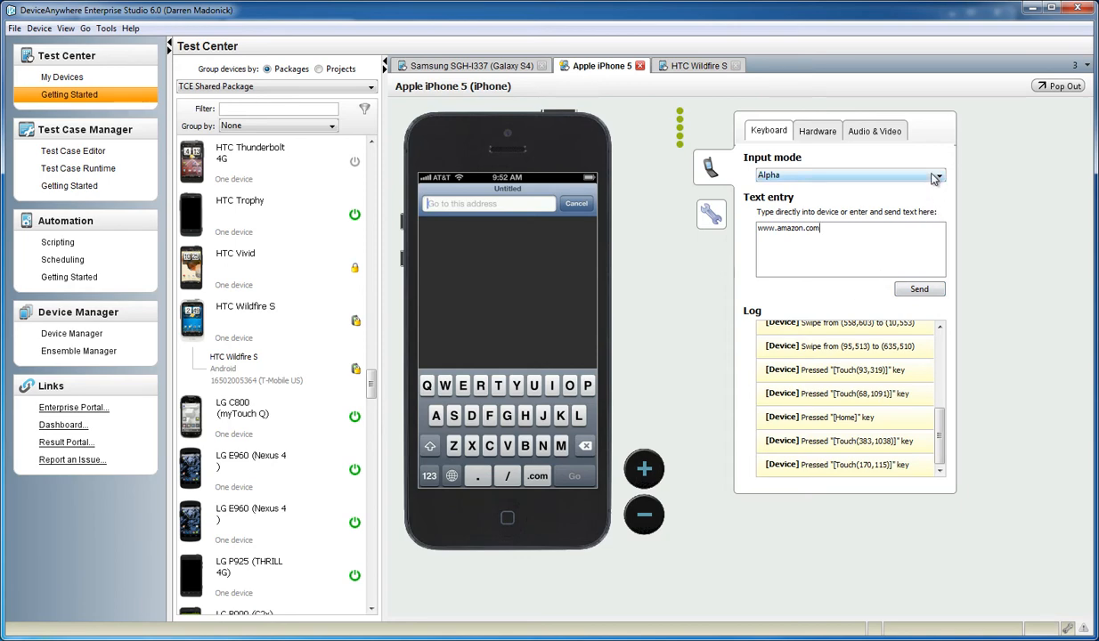
click(937, 175)
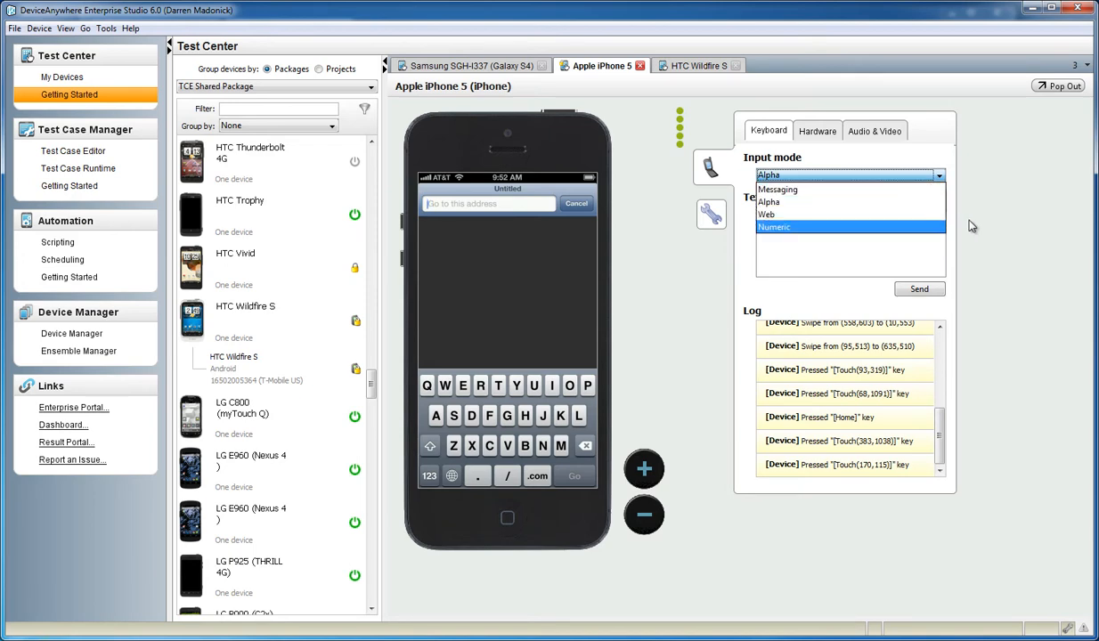
click(766, 213)
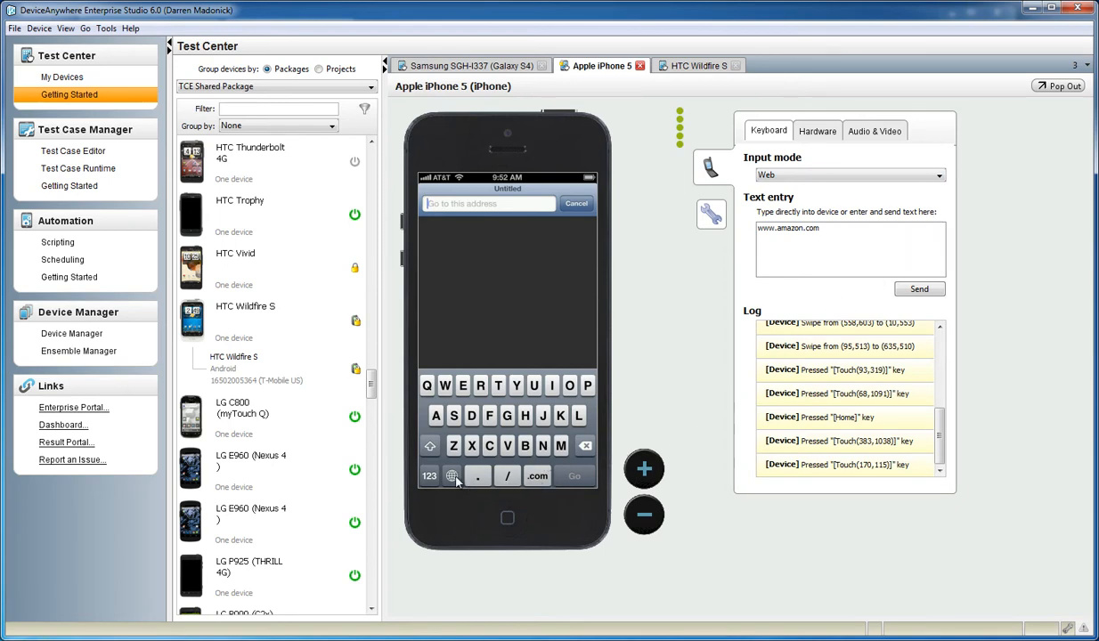
mouse_move(595, 509)
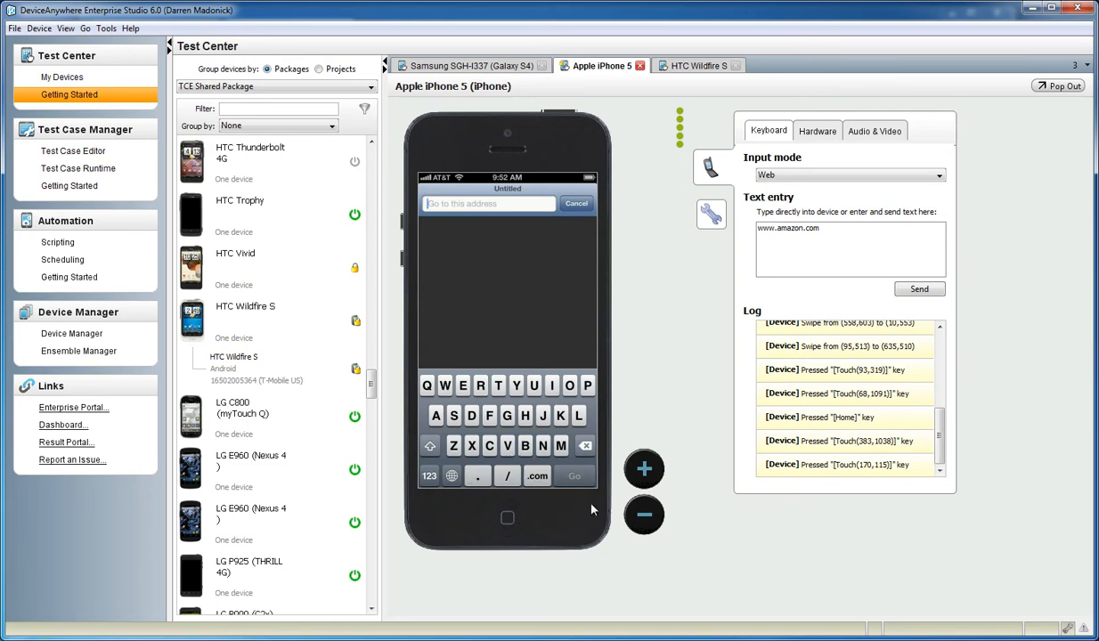
mouse_move(639, 387)
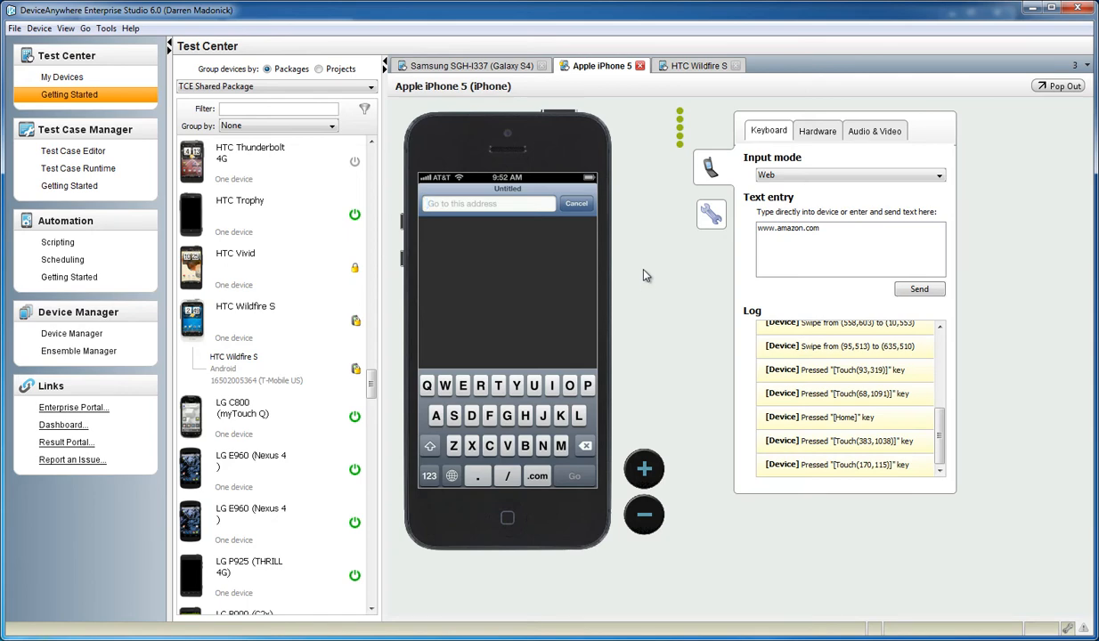
mouse_move(875, 283)
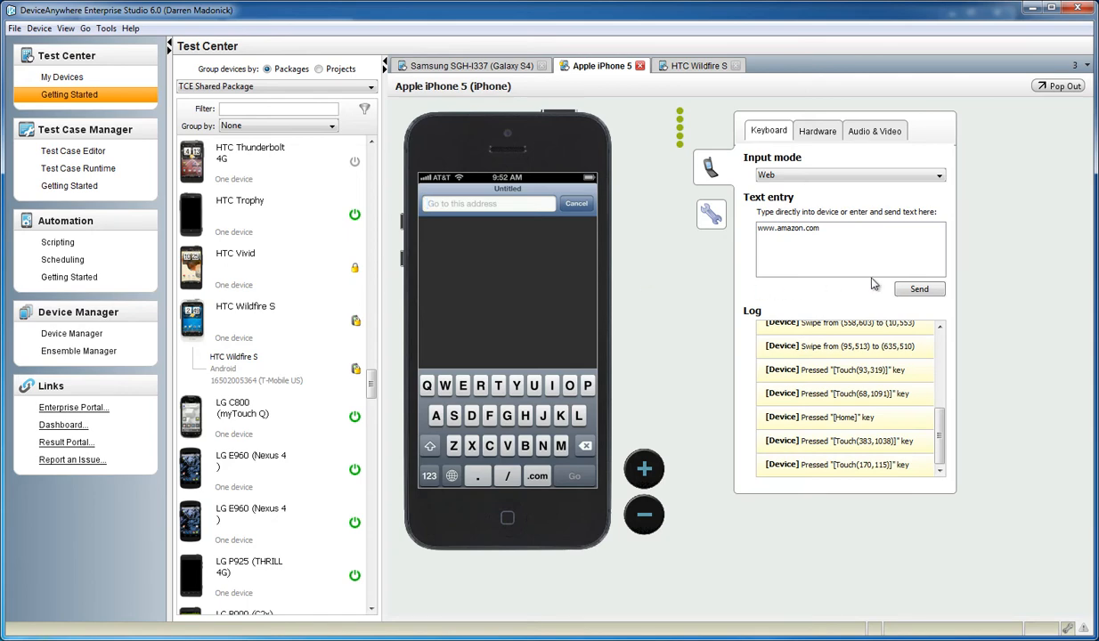
click(919, 289)
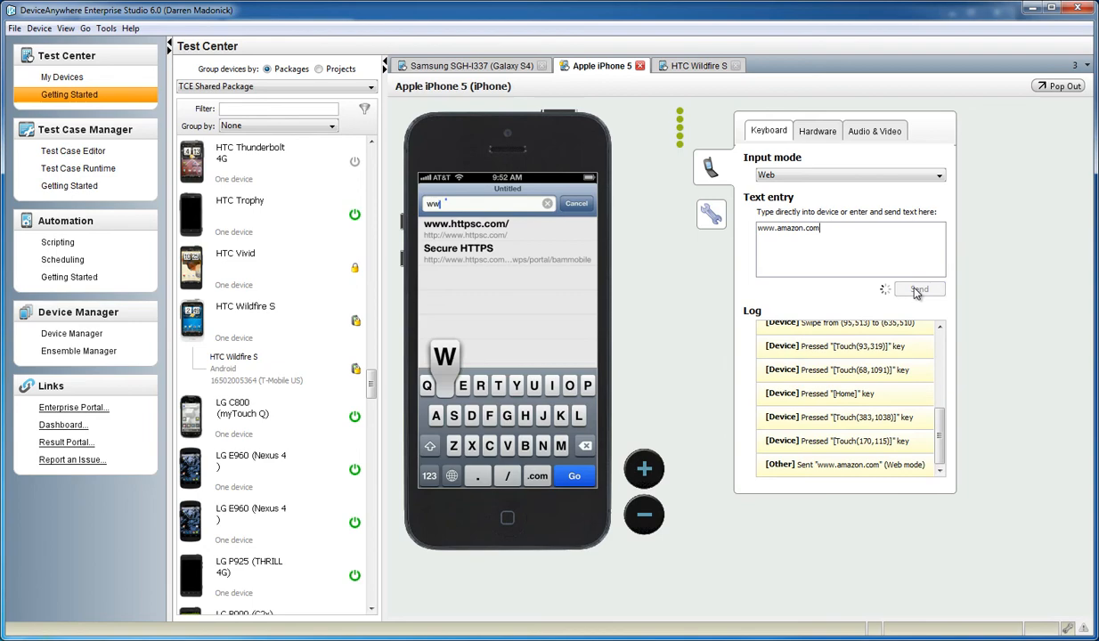
text(www.amazon.com)
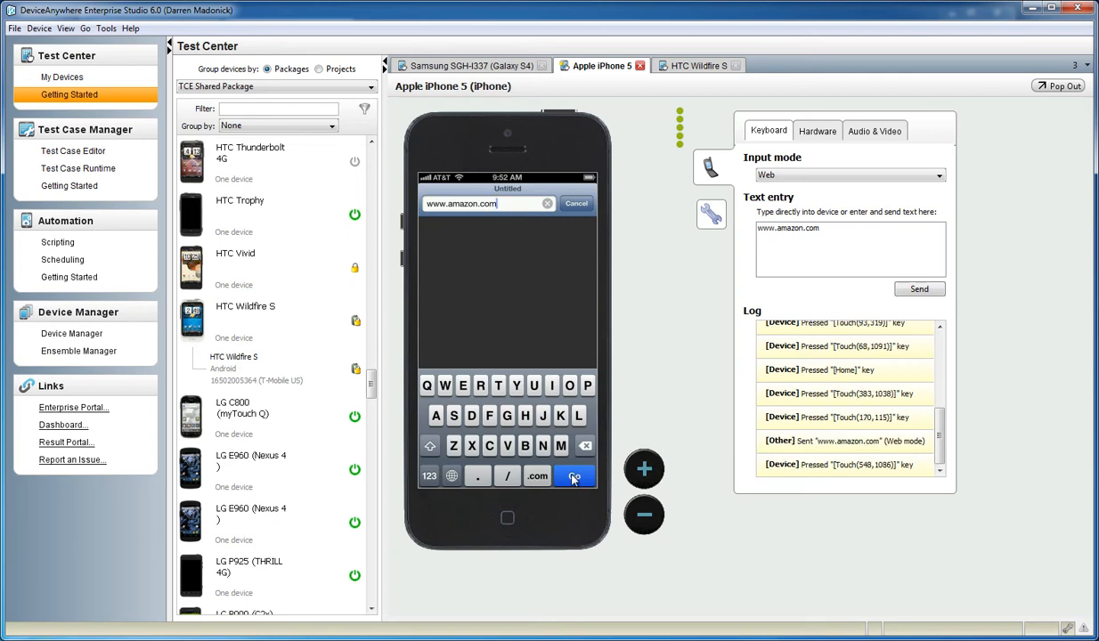
click(574, 475)
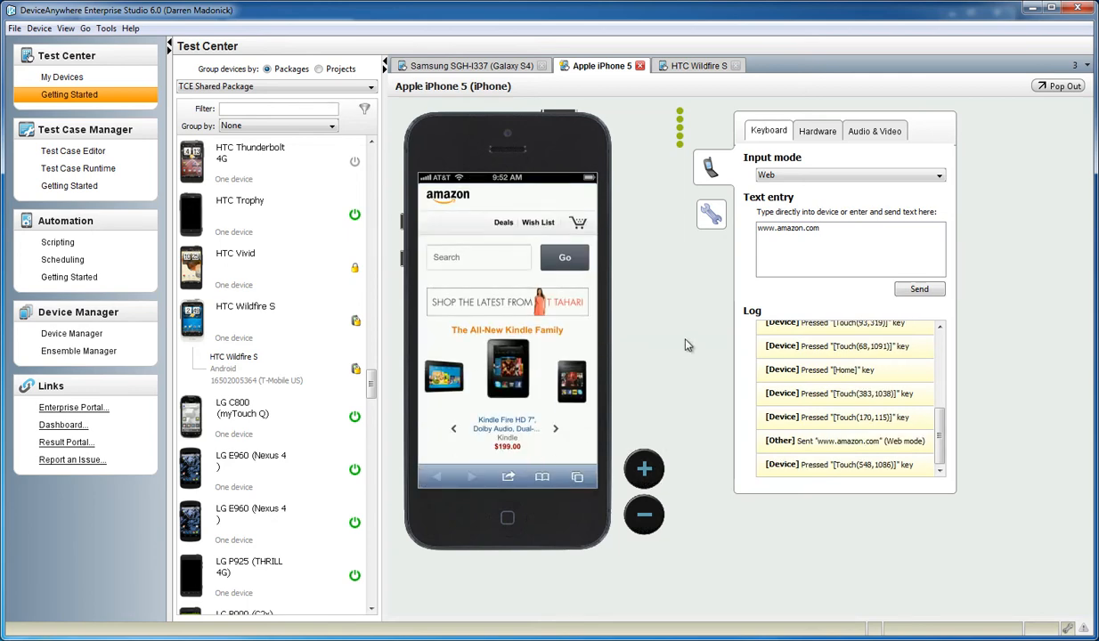
mouse_move(673, 328)
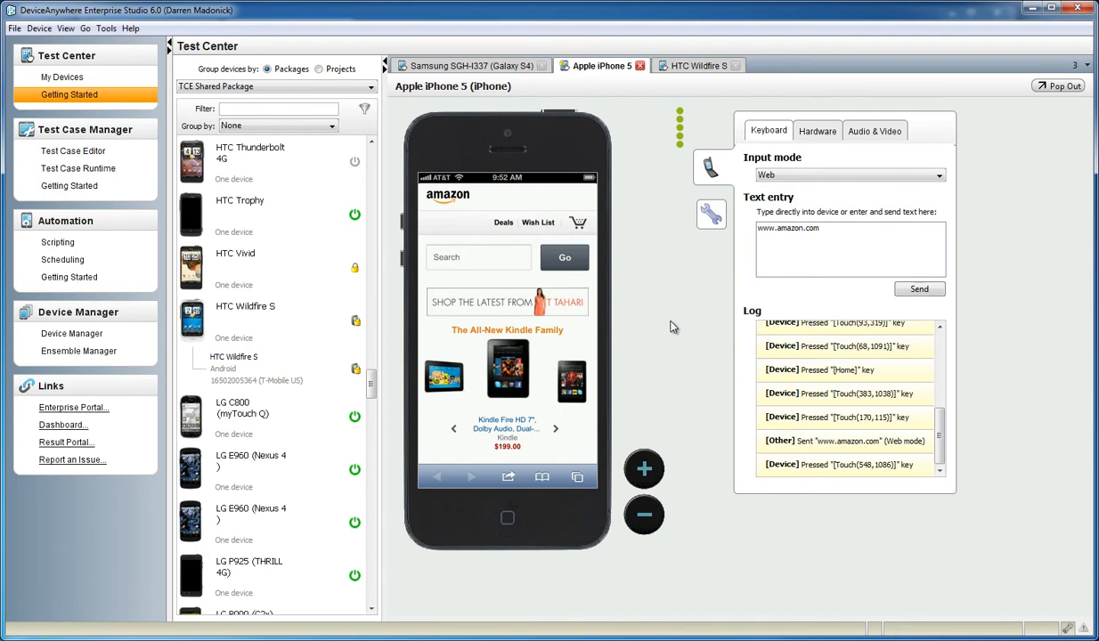
mouse_move(481, 360)
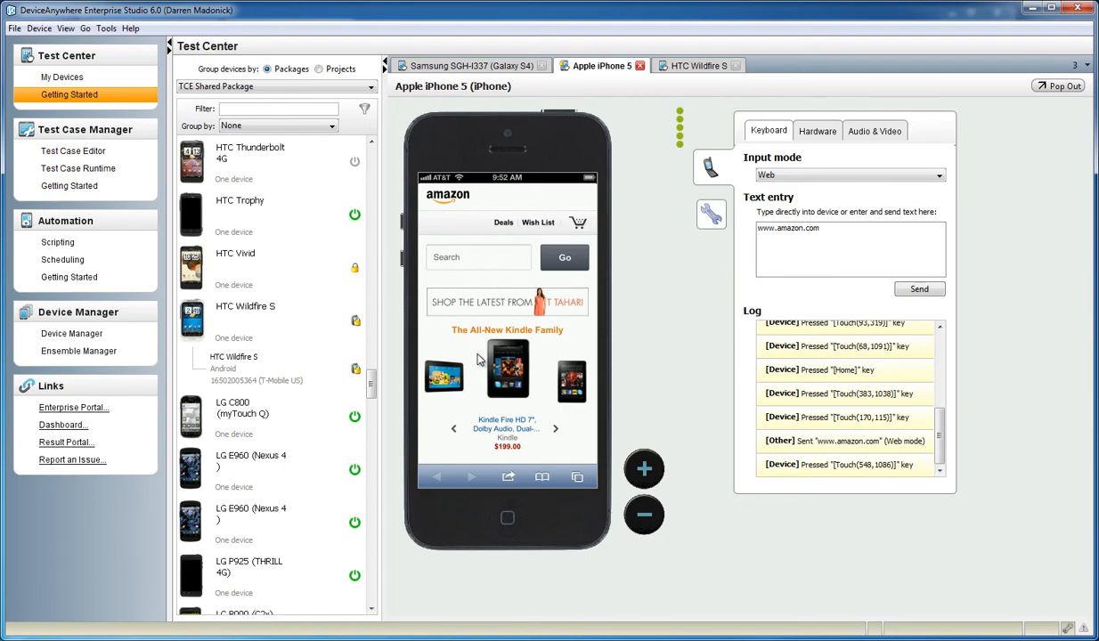
Open the Kindle Fire HD 7" product page and scroll down through it.
click(507, 372)
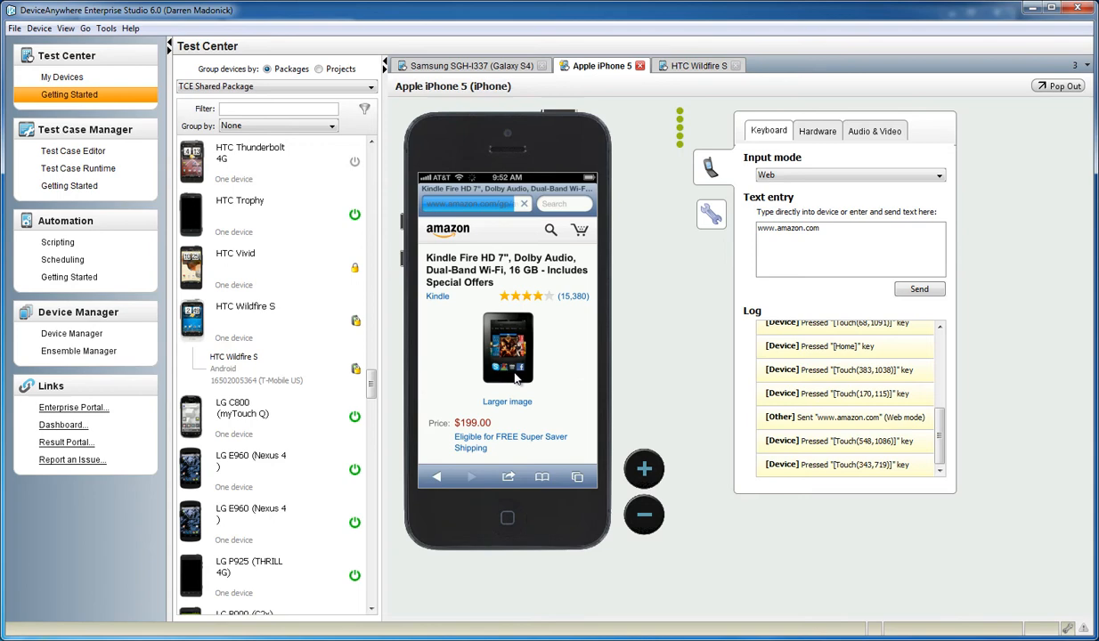
scroll(down, 3)
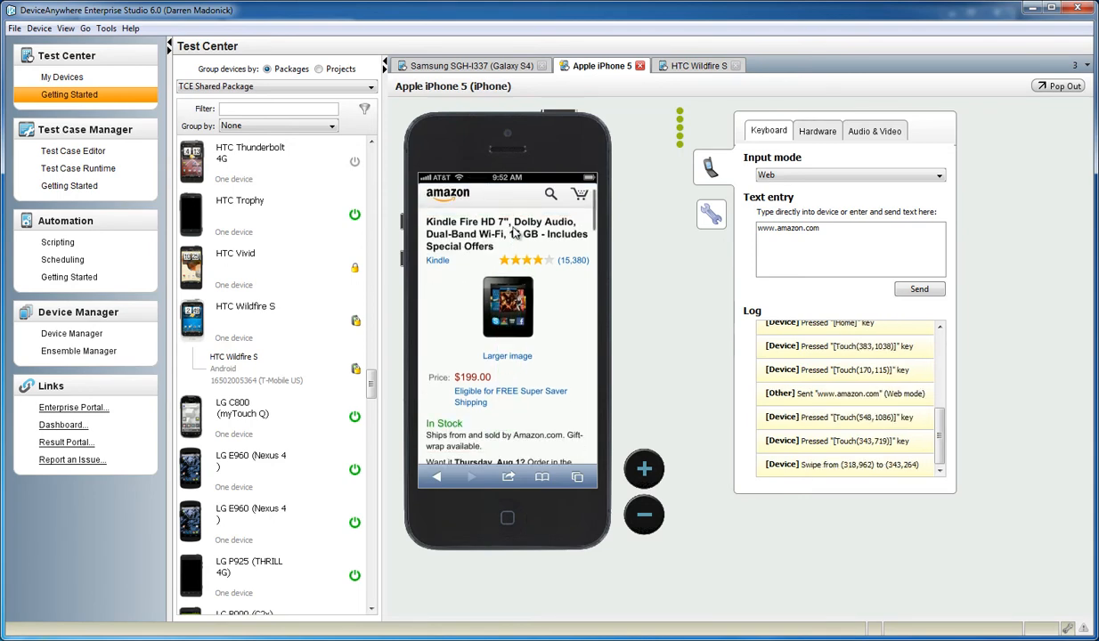
scroll(down, 3)
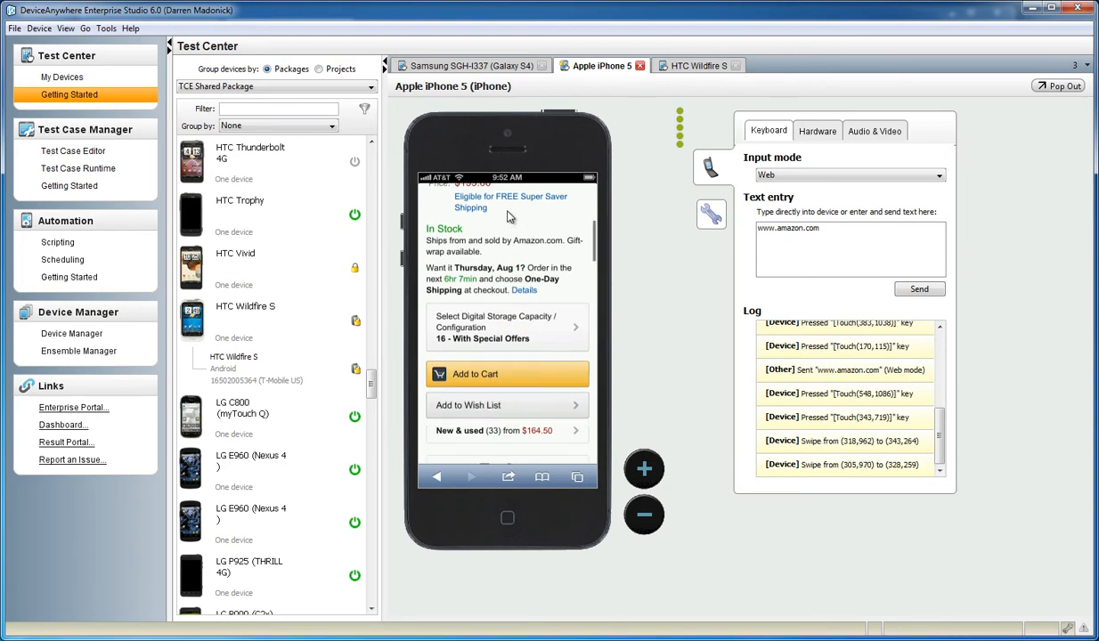
scroll(down, 3)
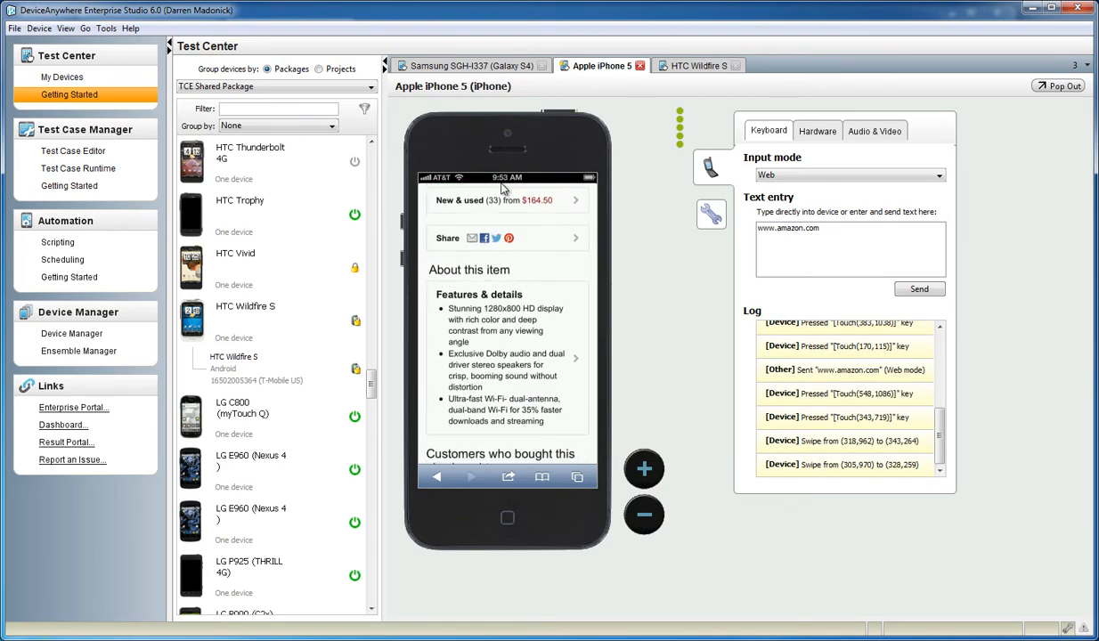
Bring up the product's sharing options on the Amazon page.
click(488, 246)
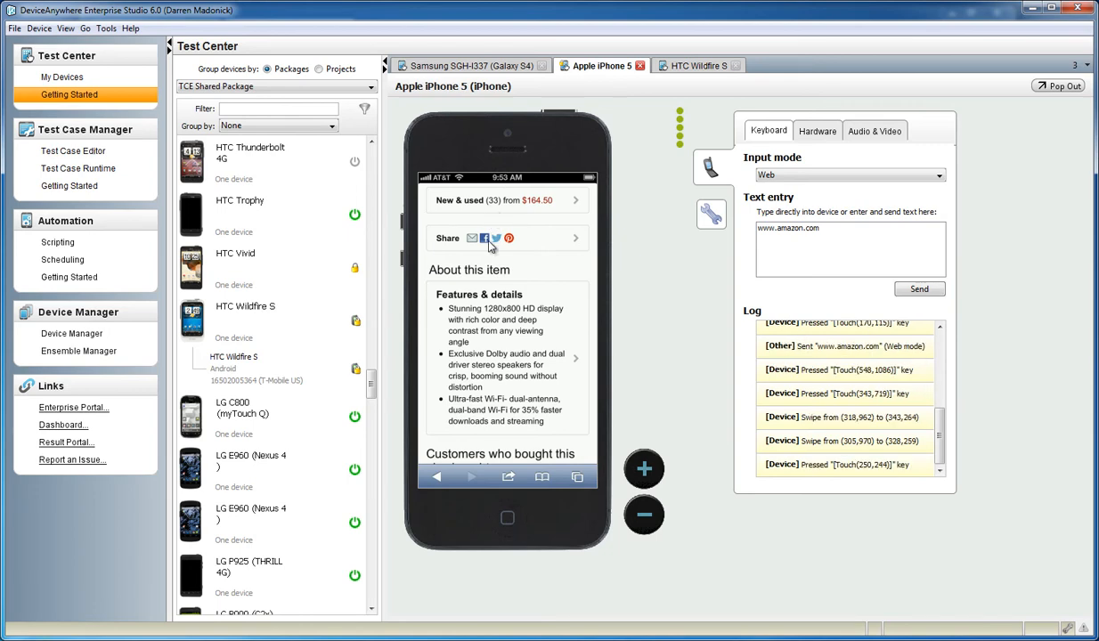
click(508, 239)
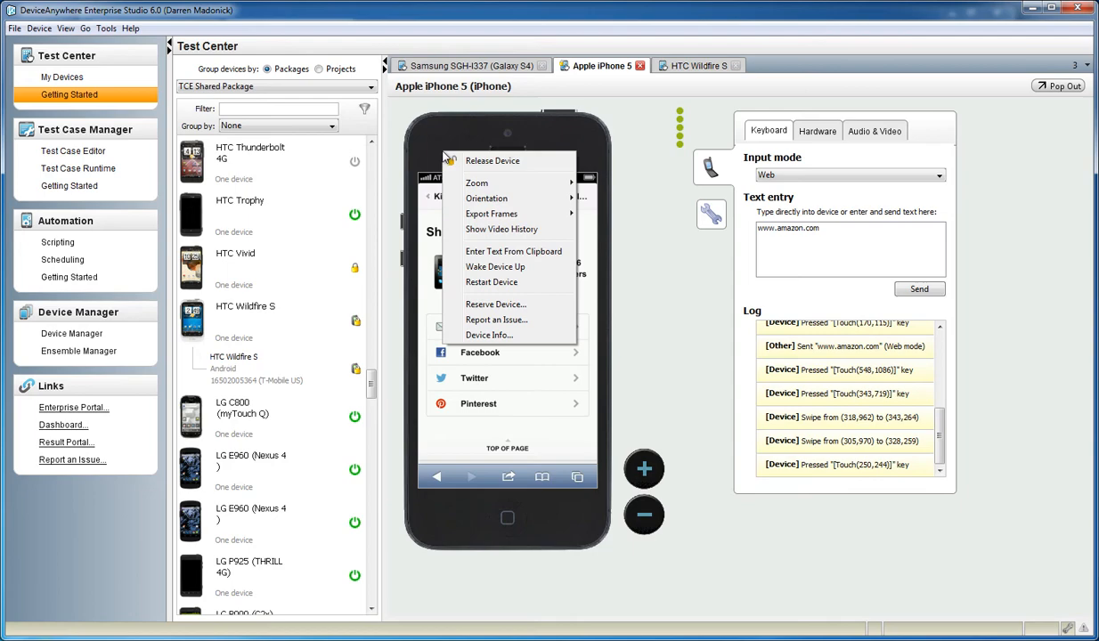
mouse_move(488, 198)
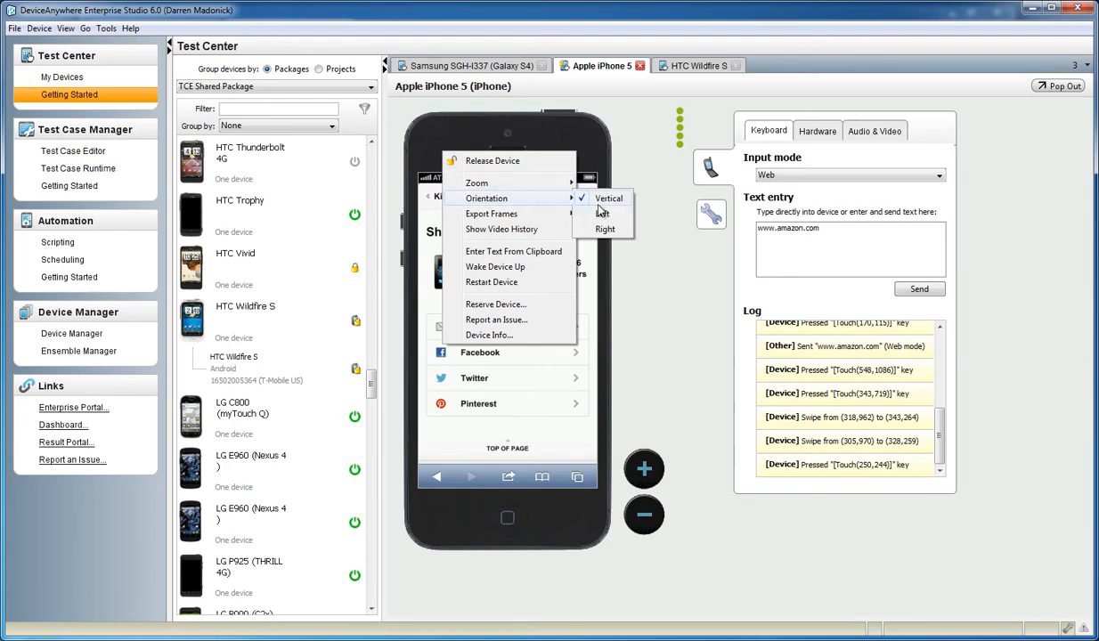
Rotate the iPhone to landscape and scroll to Amazon's Home, Cart and Wish List links.
click(603, 214)
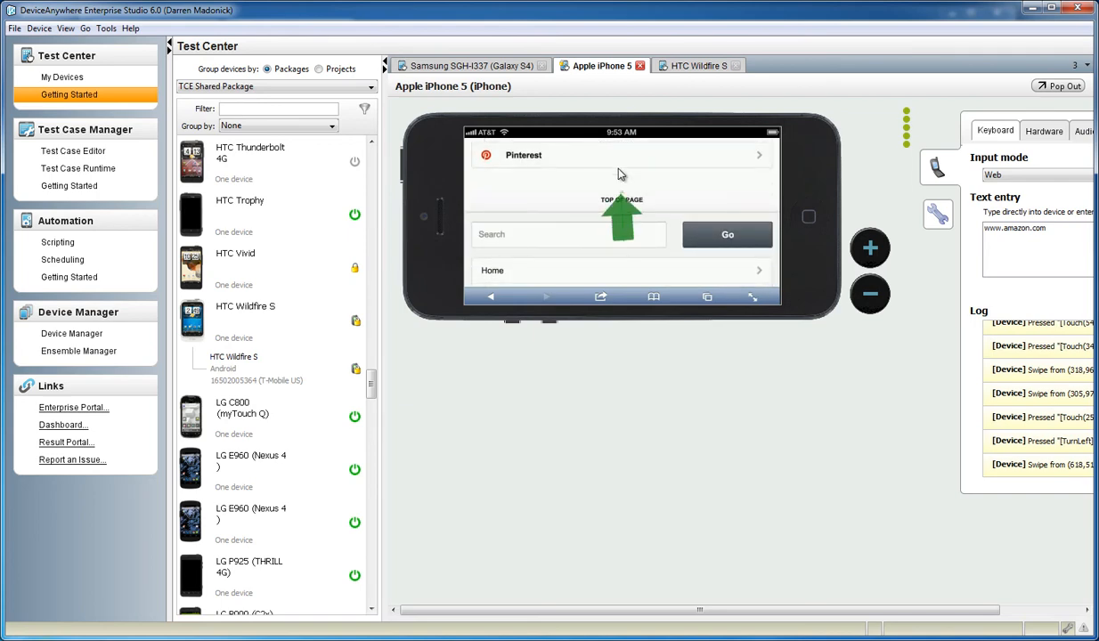
scroll(down, 3)
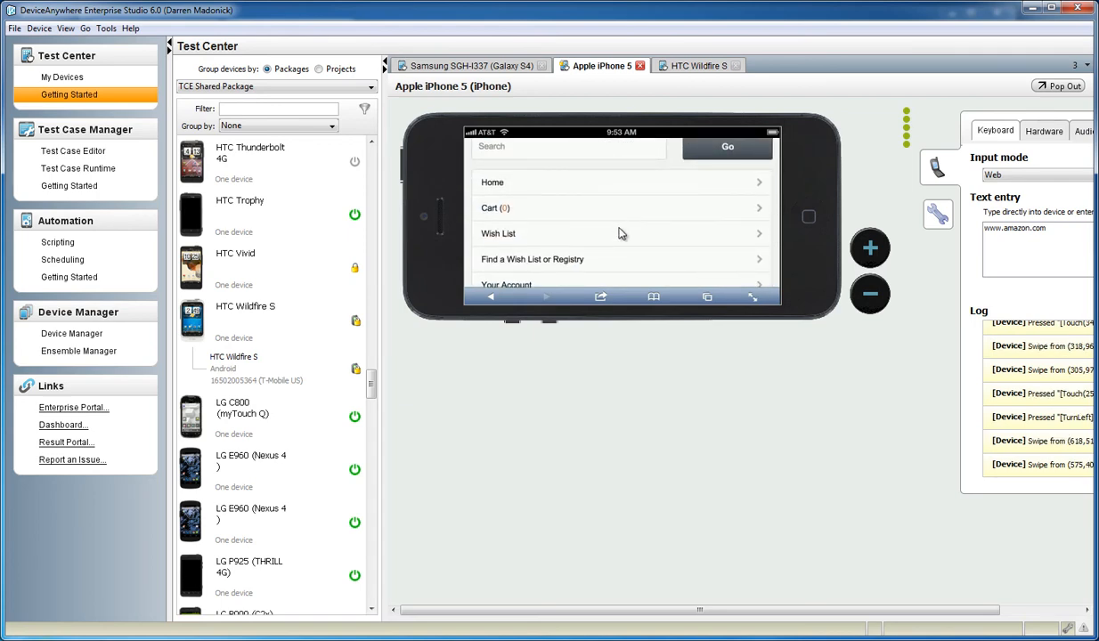
Export the iPhone 5's current frame as a PNG named 'my pic' to the Desktop.
right_click(622, 231)
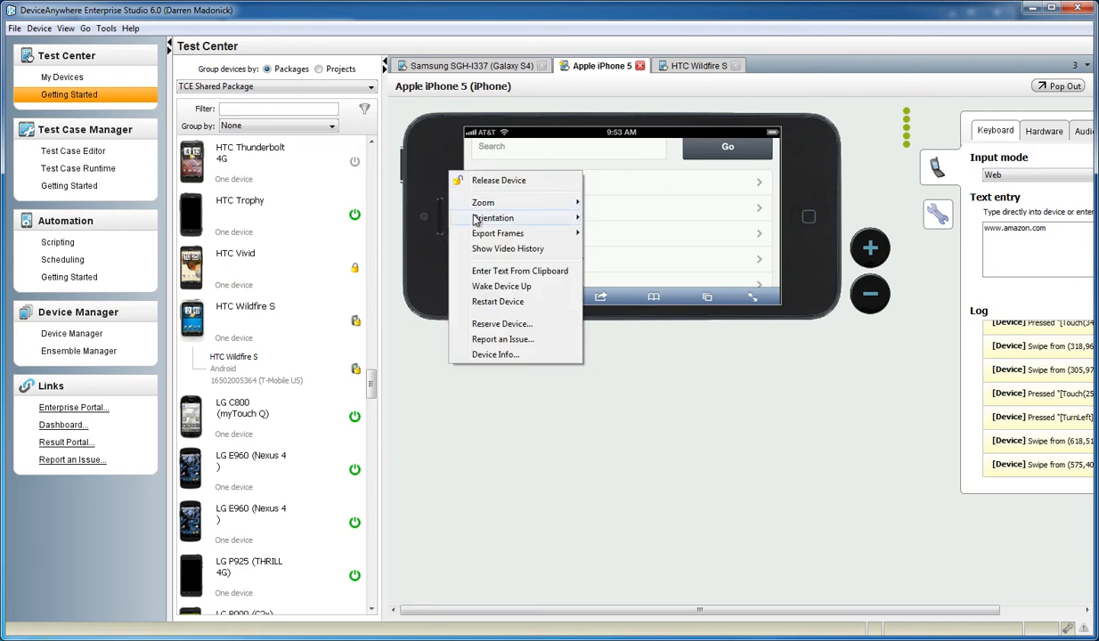
mouse_move(499, 234)
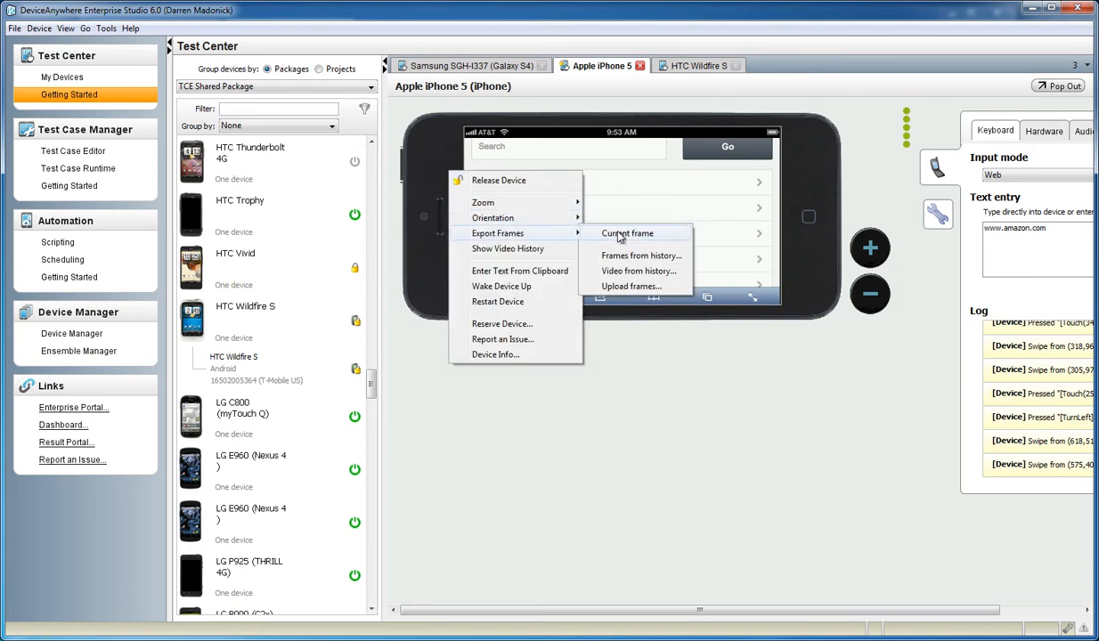
click(627, 232)
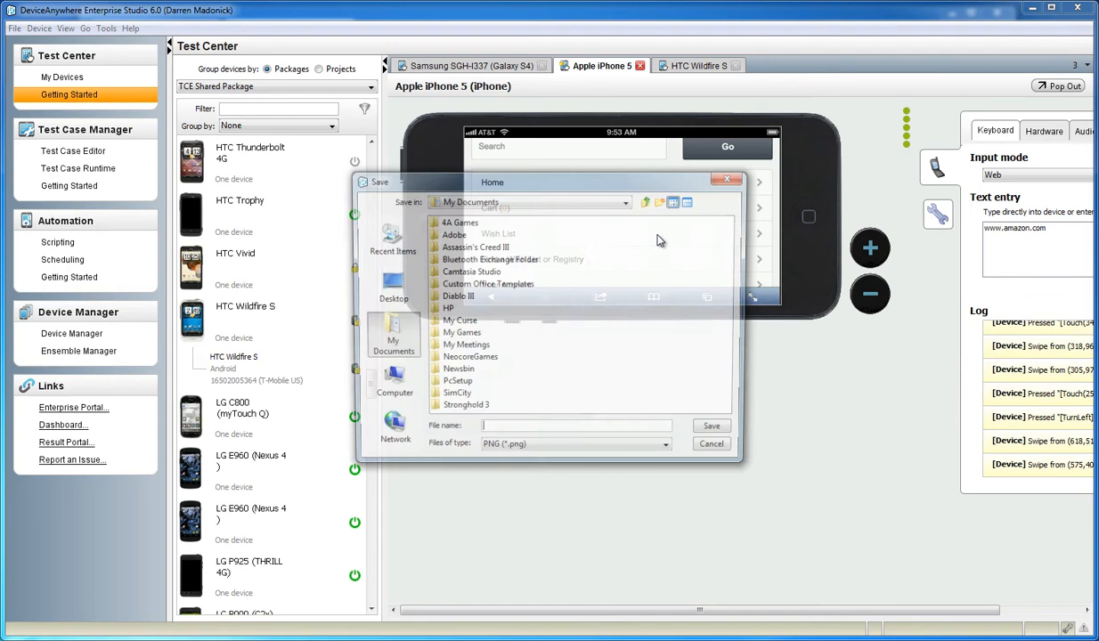
click(392, 285)
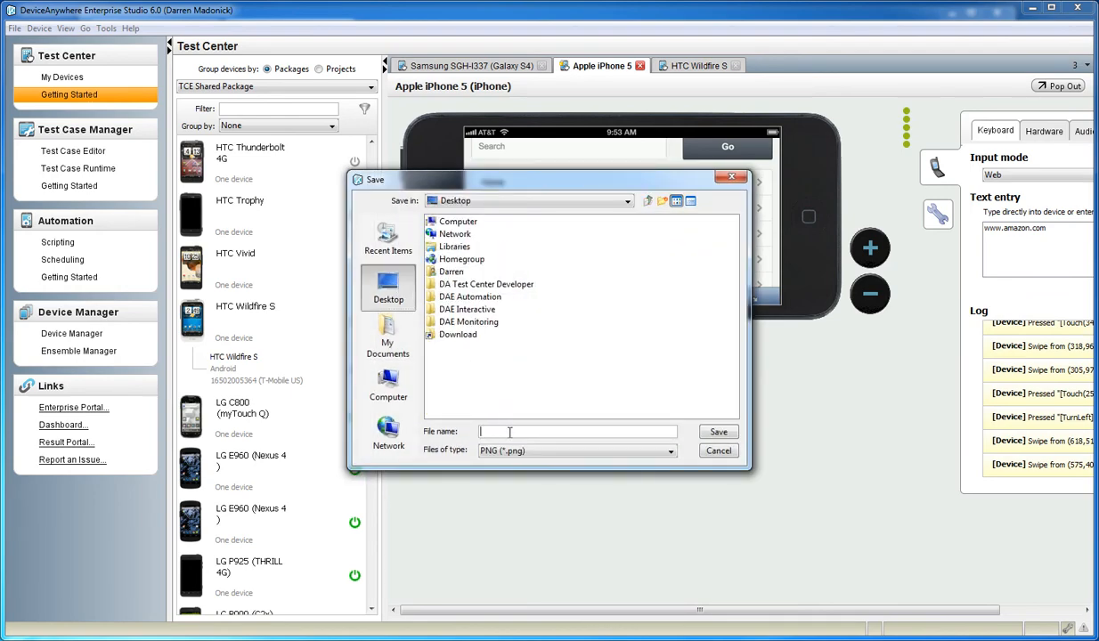
text(my pic)
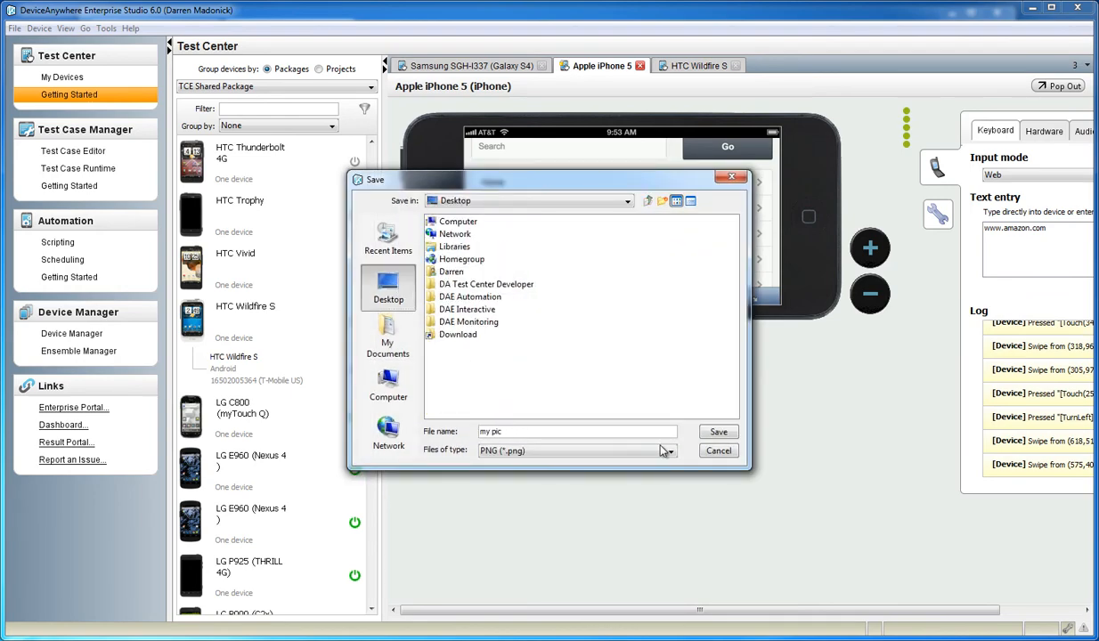
click(718, 433)
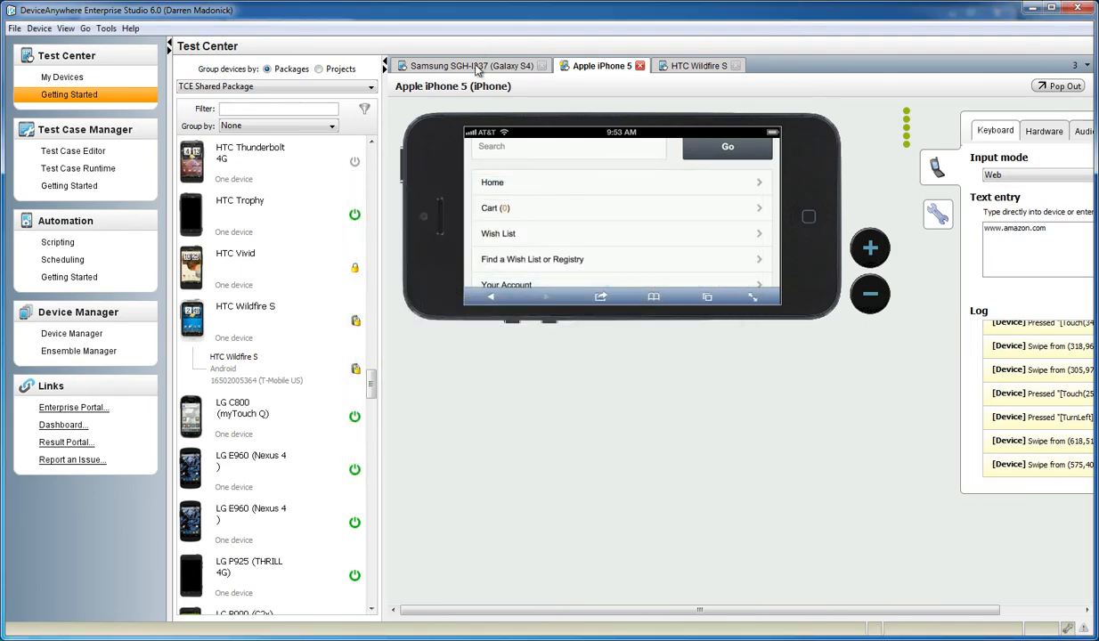
Bring the Galaxy S4 session to the front and show its SMS and app delivery panel.
click(467, 65)
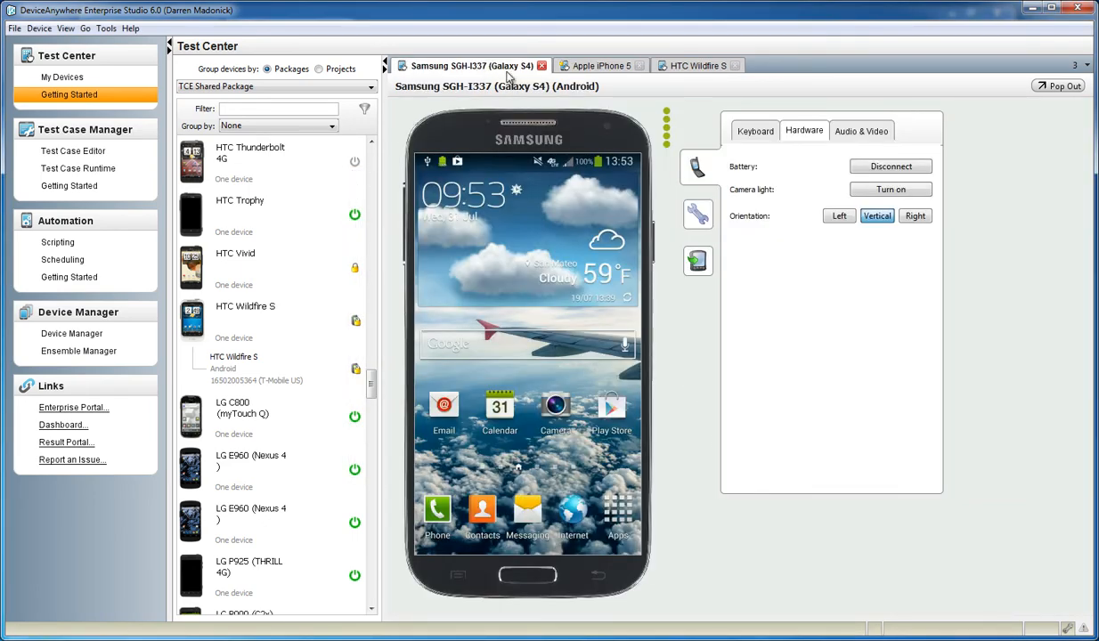
click(602, 64)
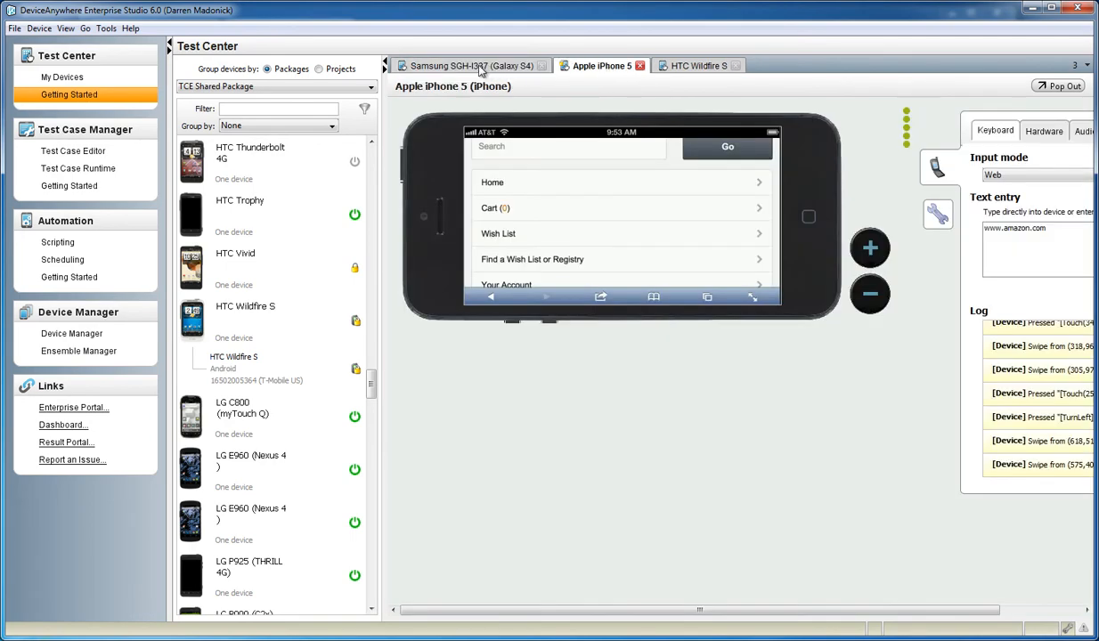
click(467, 64)
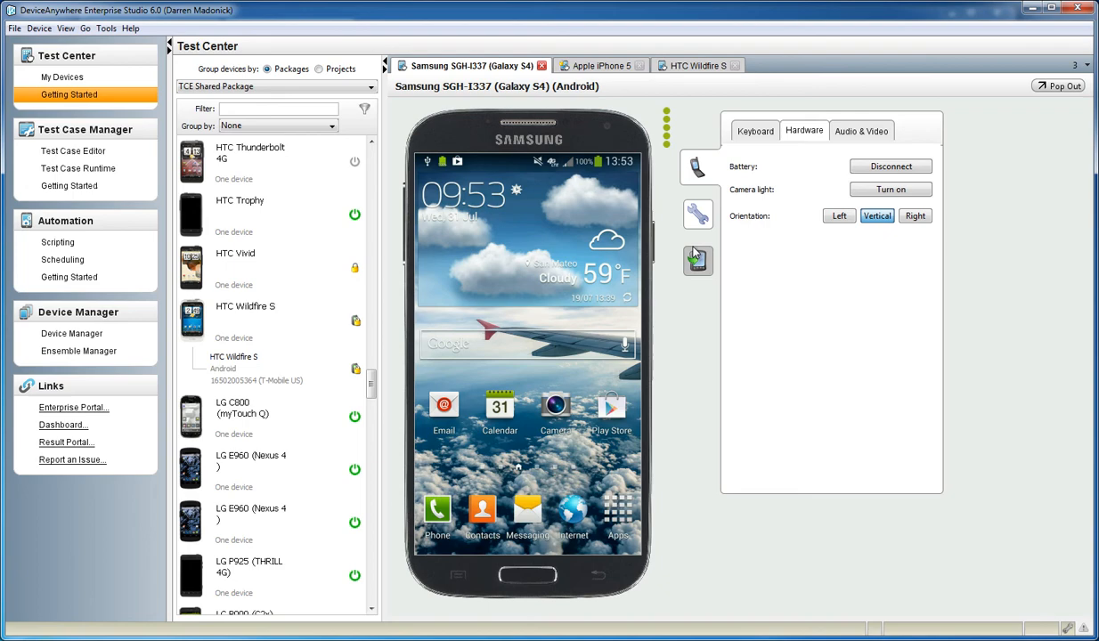
click(698, 214)
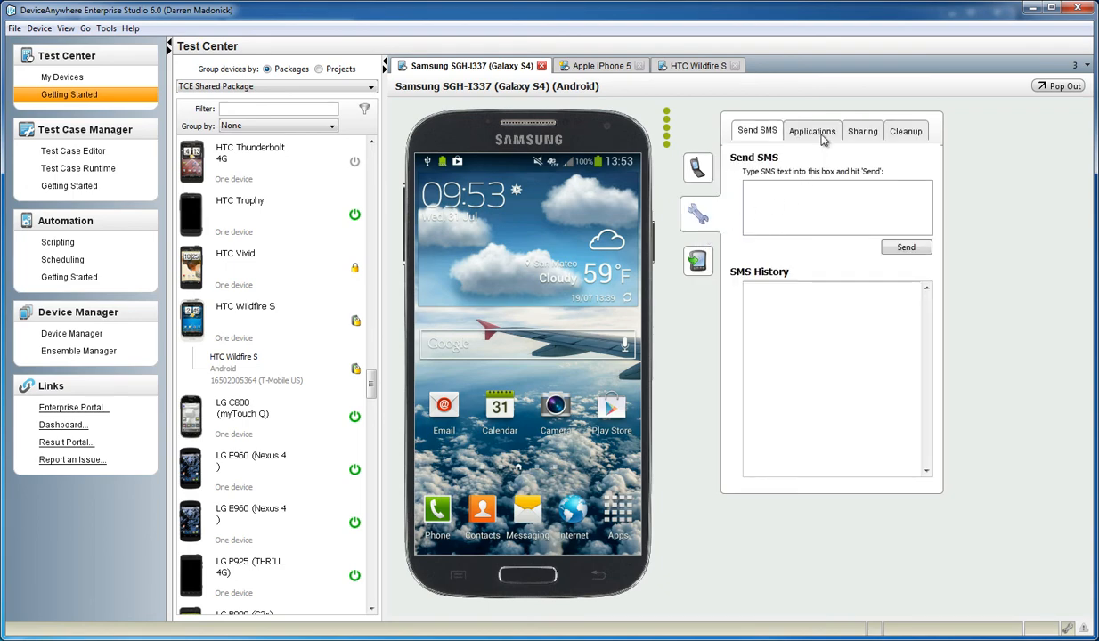
Show the Applications list, start Add Application and cancel it.
click(813, 132)
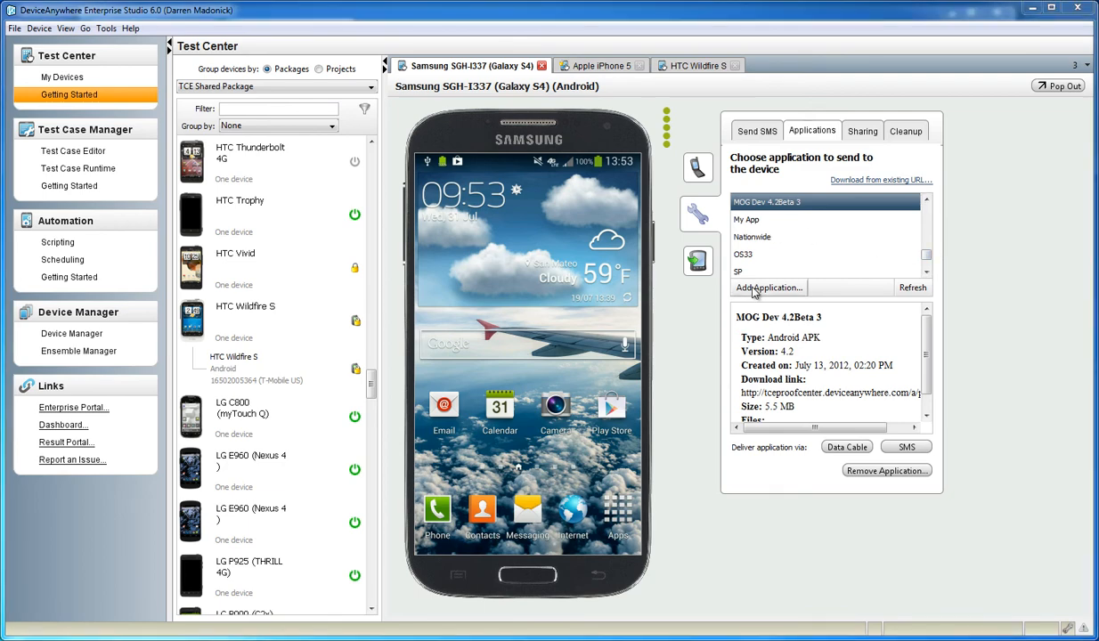
click(768, 287)
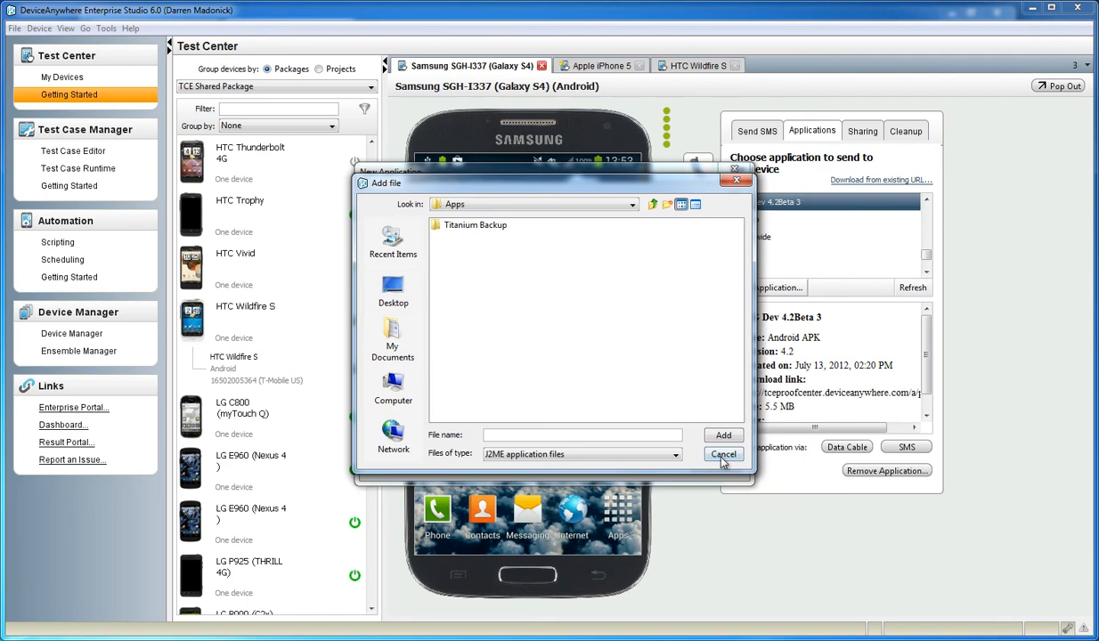
click(723, 454)
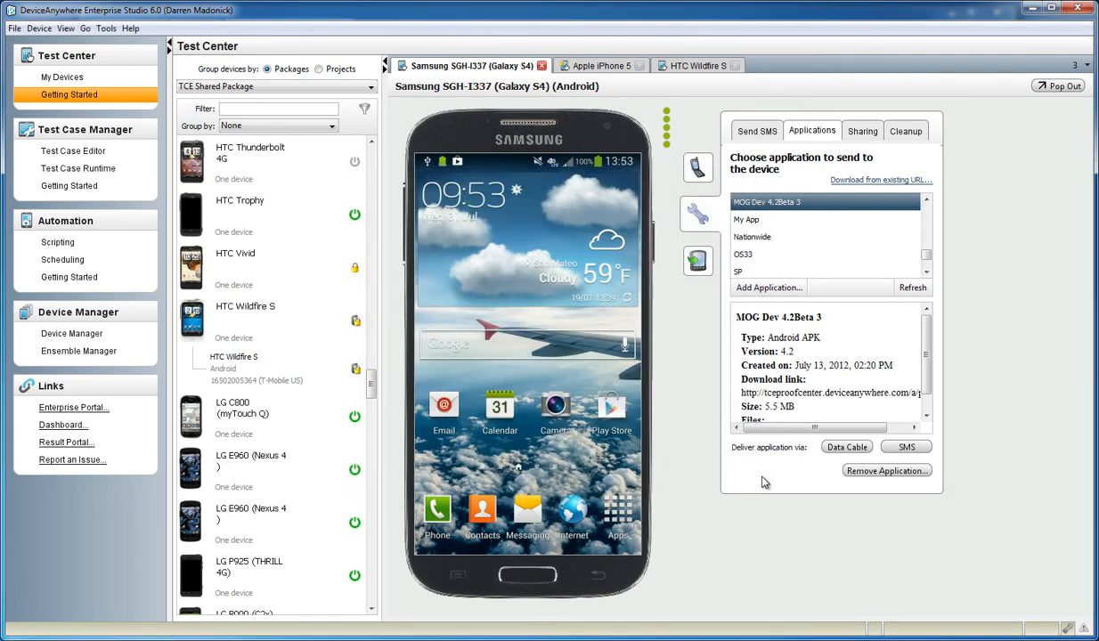
mouse_move(905, 447)
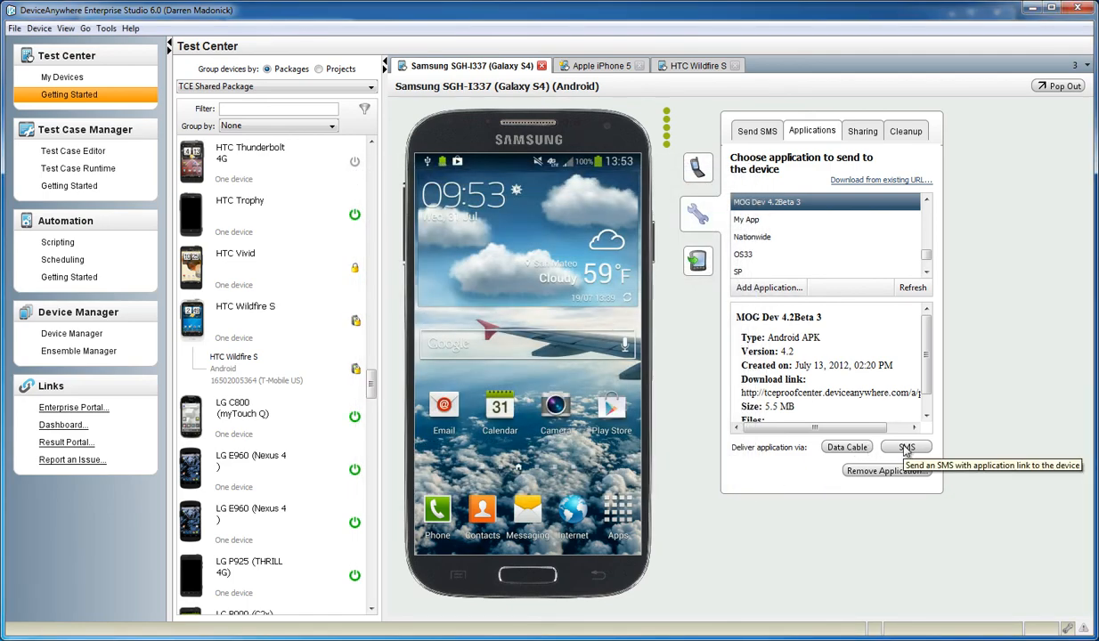
mouse_move(845, 447)
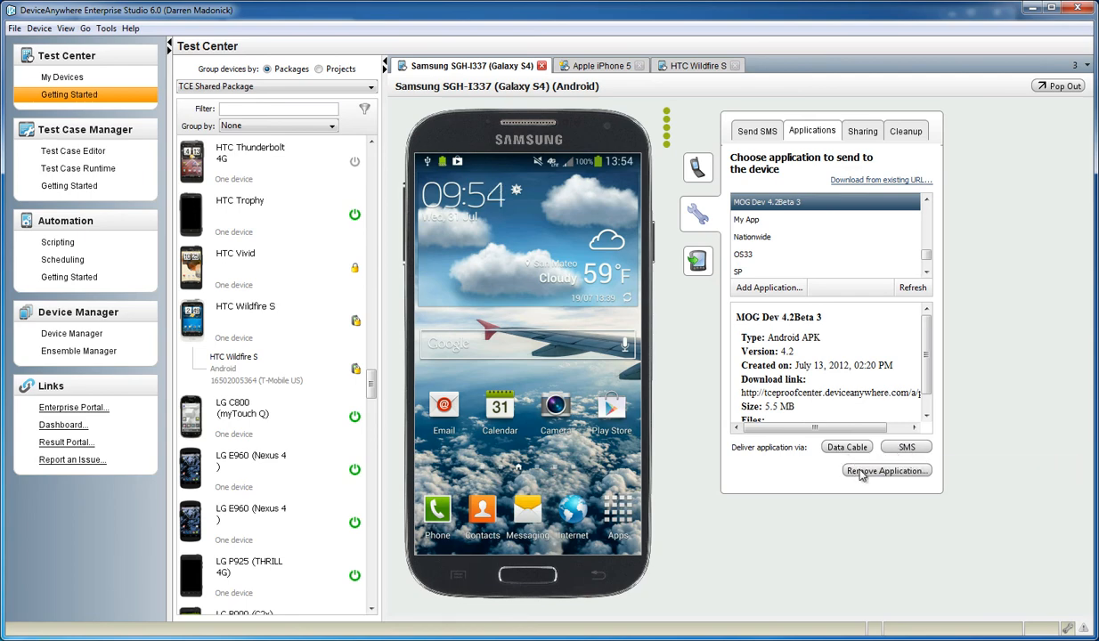
Deliver My App to the Galaxy S4 via Data Cable and show the phone's app drawer.
click(748, 219)
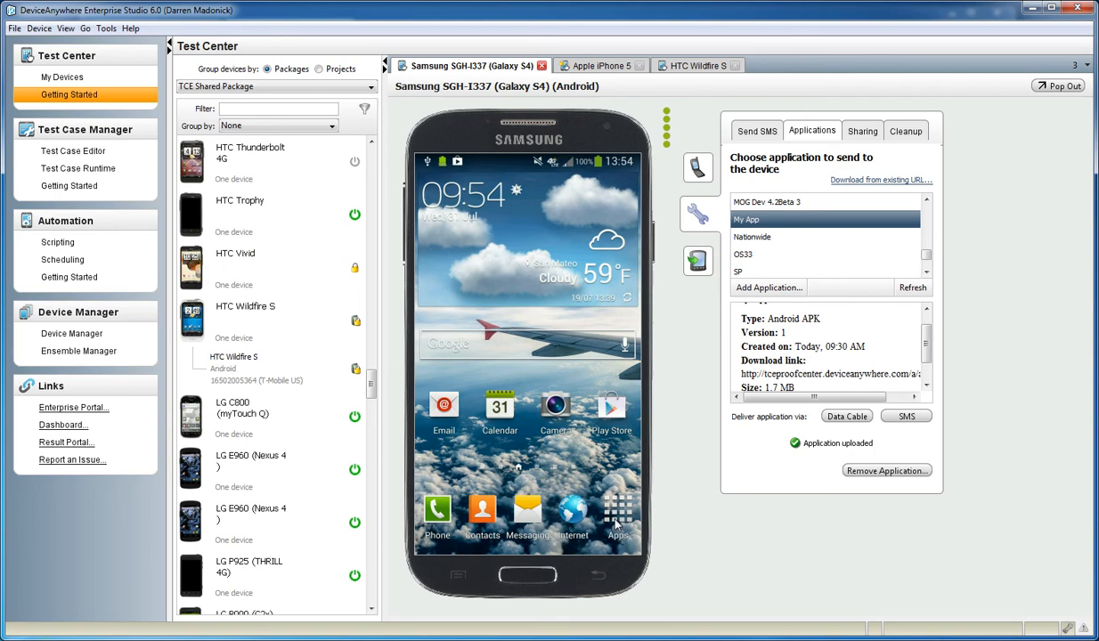
click(616, 513)
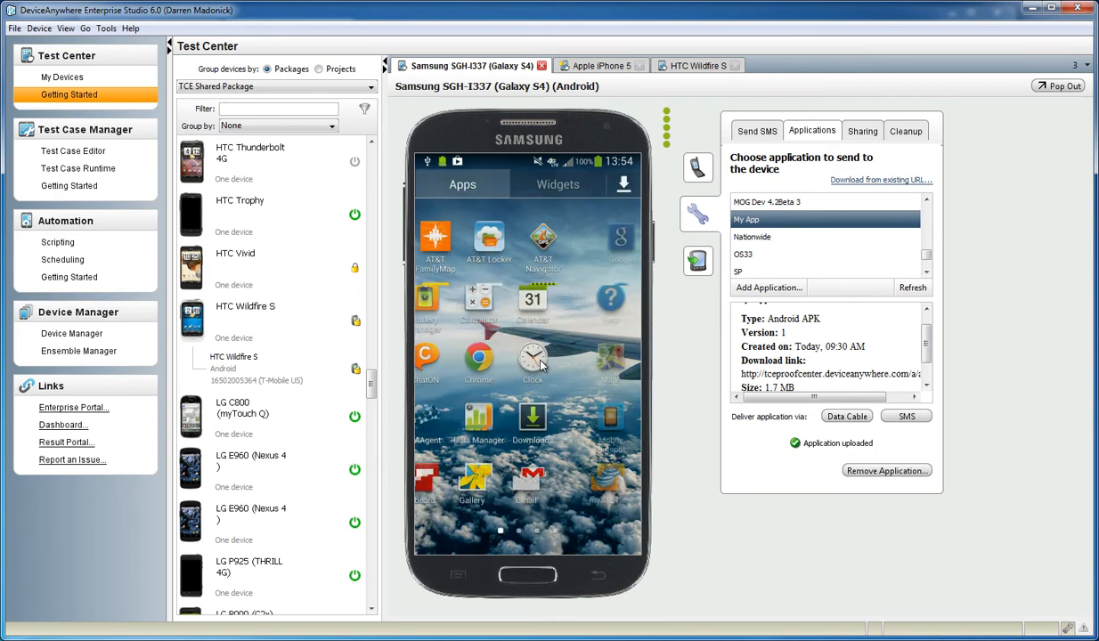
Swipe through the Galaxy S4's app drawer pages and show the Device Sharing panel.
drag(579, 356, 427, 356)
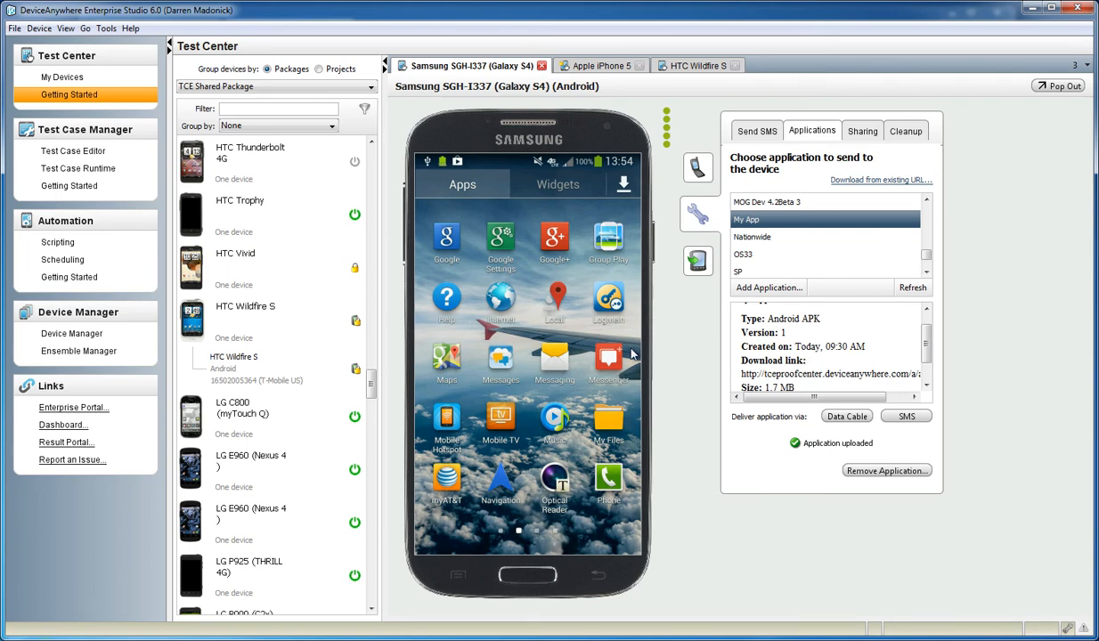
mouse_move(426, 361)
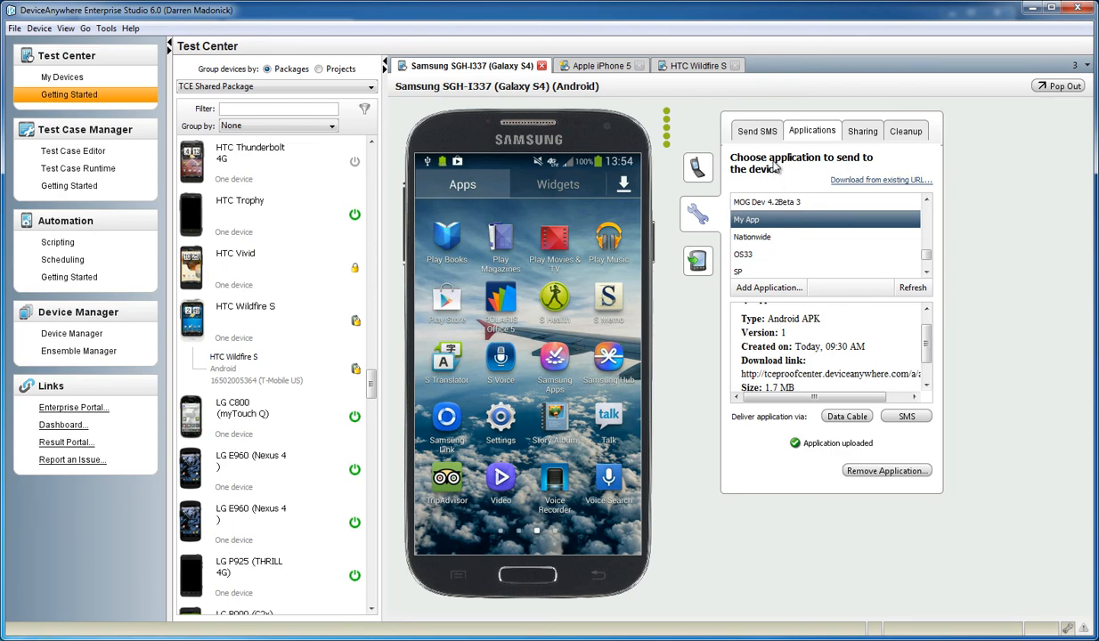
click(862, 132)
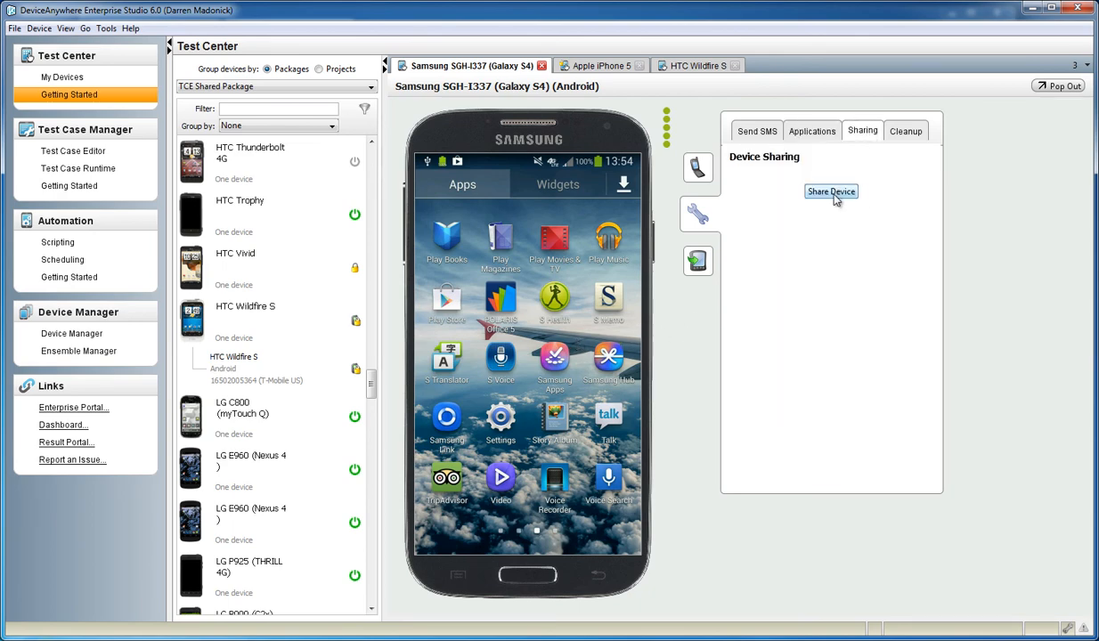
Share the Galaxy S4 by ticking the listed user and sending the monitoring invitation.
click(830, 192)
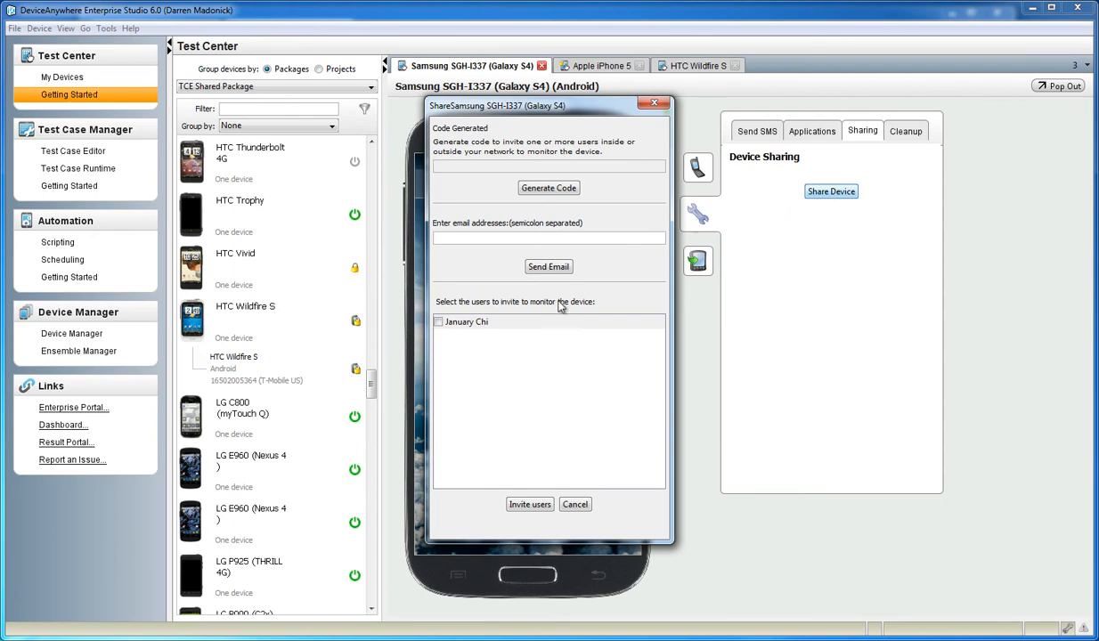
click(438, 320)
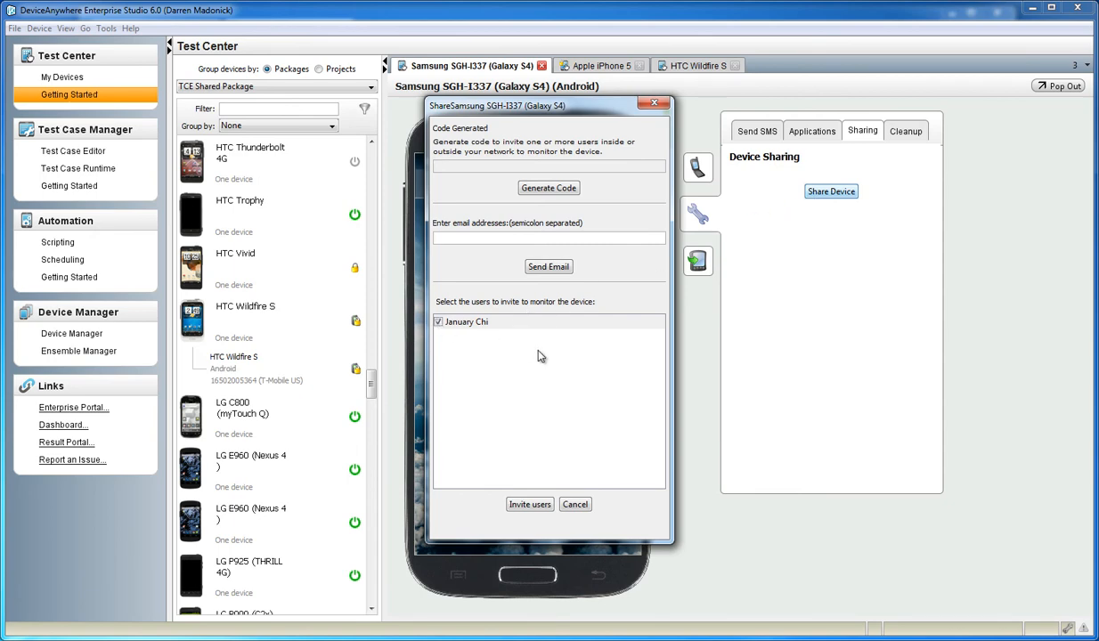
click(549, 189)
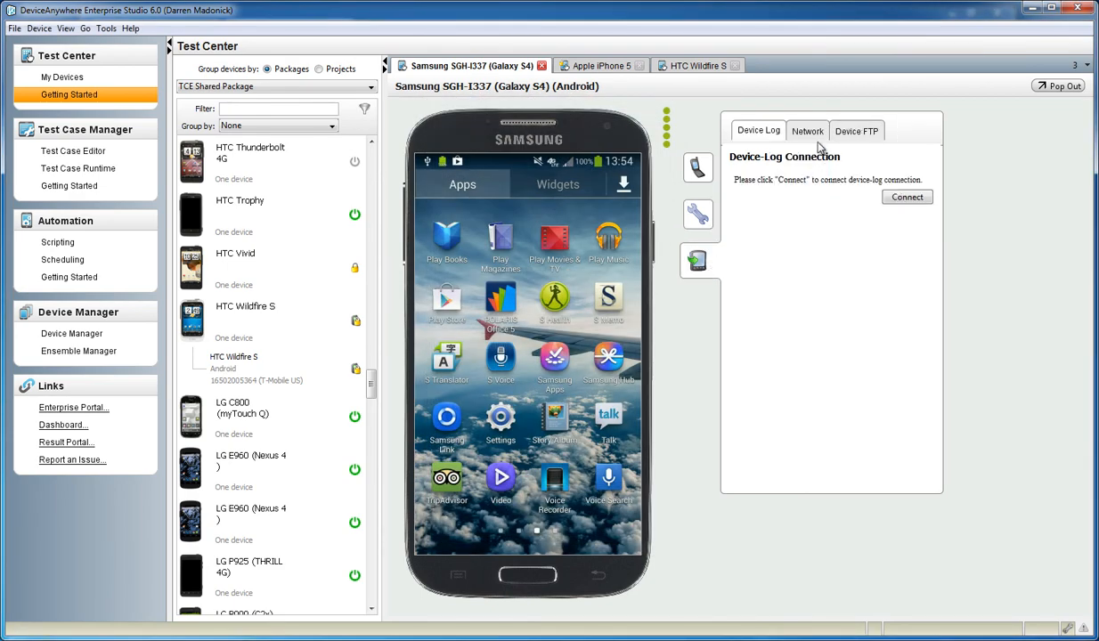
Connect to the Galaxy S4's device log, close it, and go to the Enterprise Portal link.
click(906, 196)
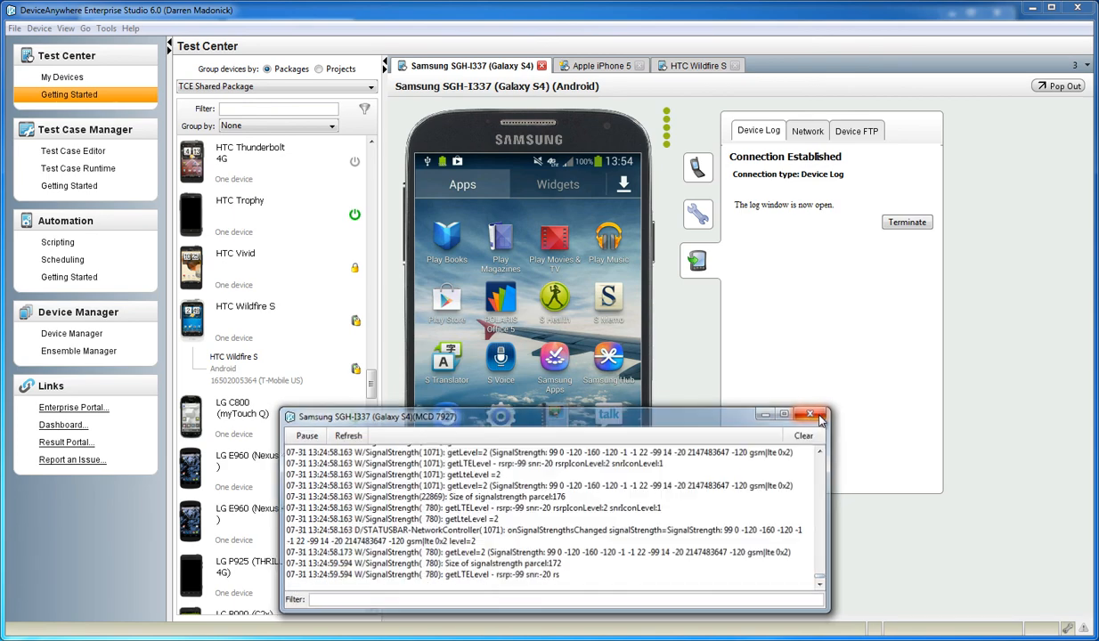
click(810, 413)
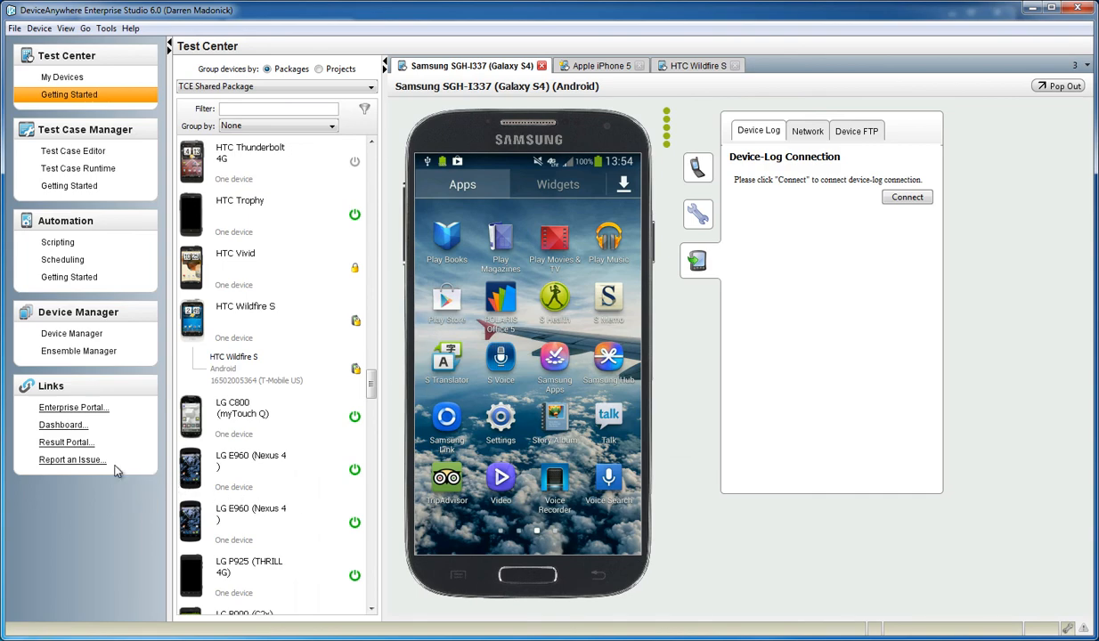
click(75, 406)
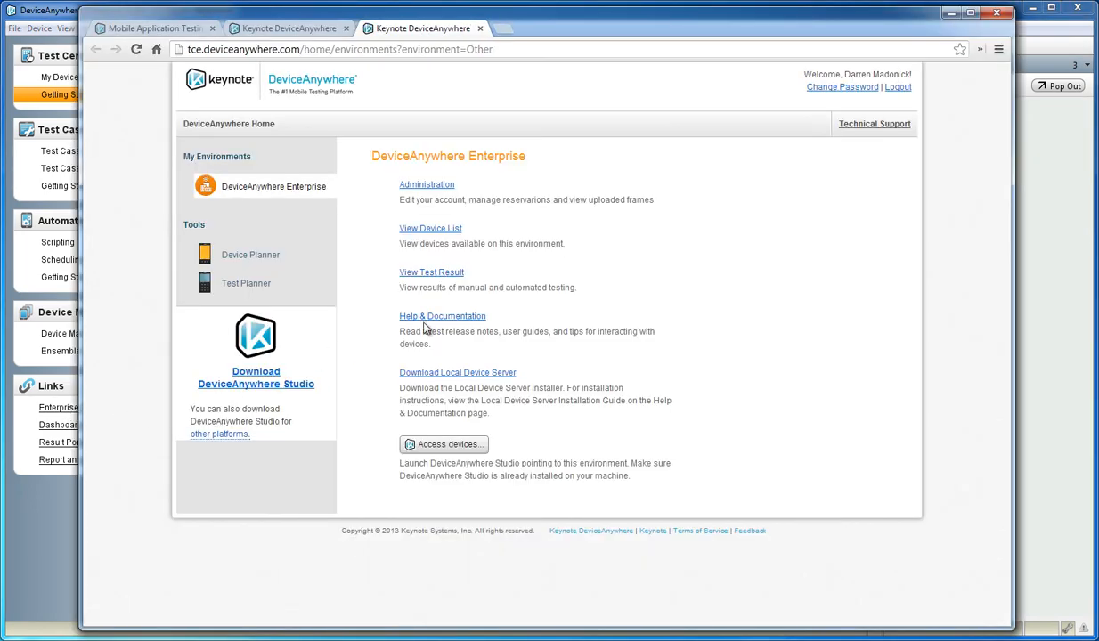
Go to keynotedeviceanywhere.com, the DeviceAnywhere Enterprise 6.0 product home page.
click(442, 317)
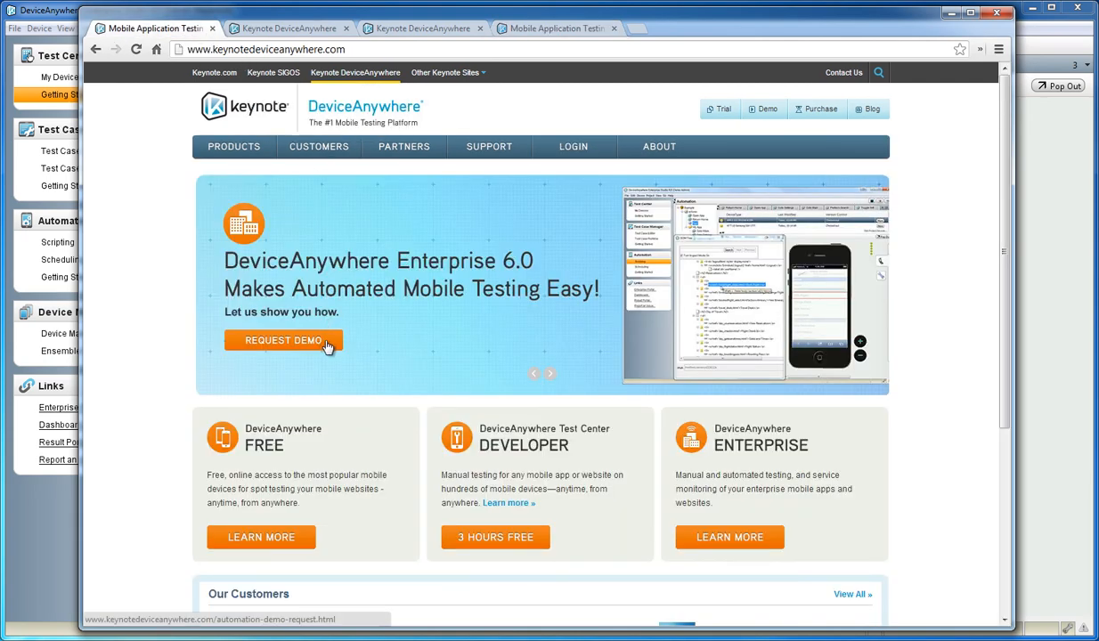
mouse_move(330, 347)
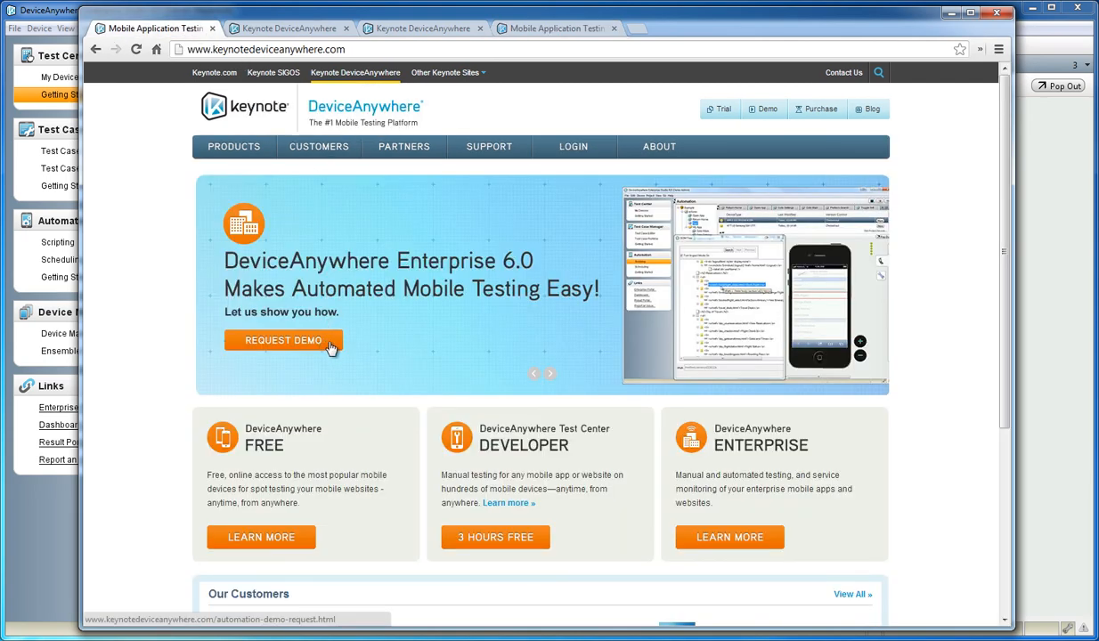